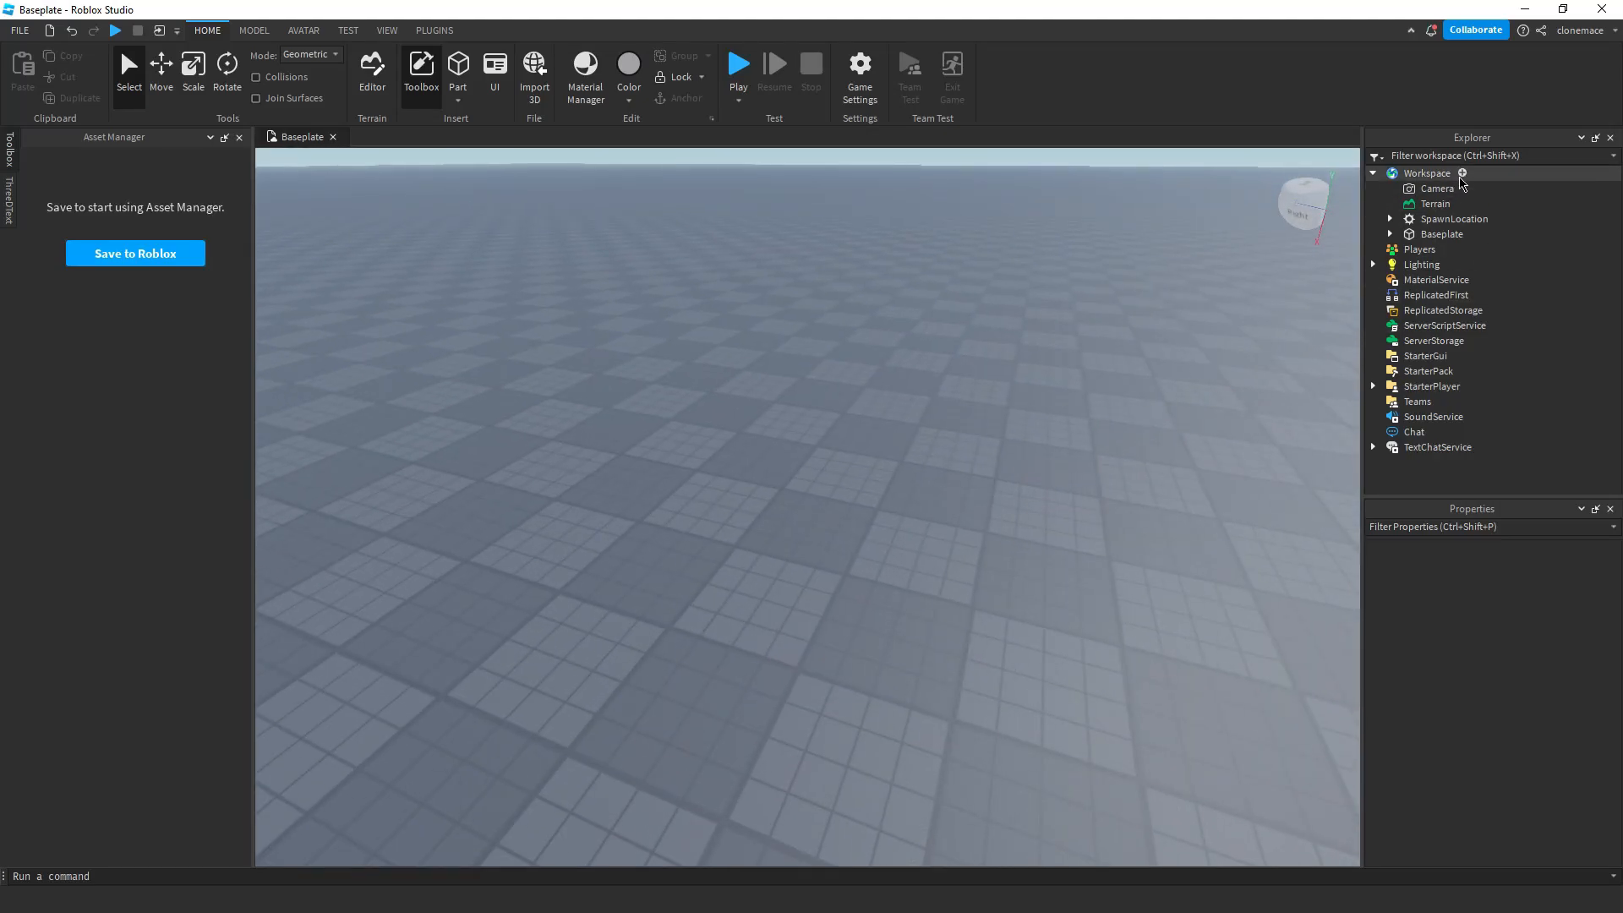
Insert a MeshPart into the Workspace and browse for a mesh file for its MeshId.
{"action": "left_click", "coordinate": [1461, 172]}
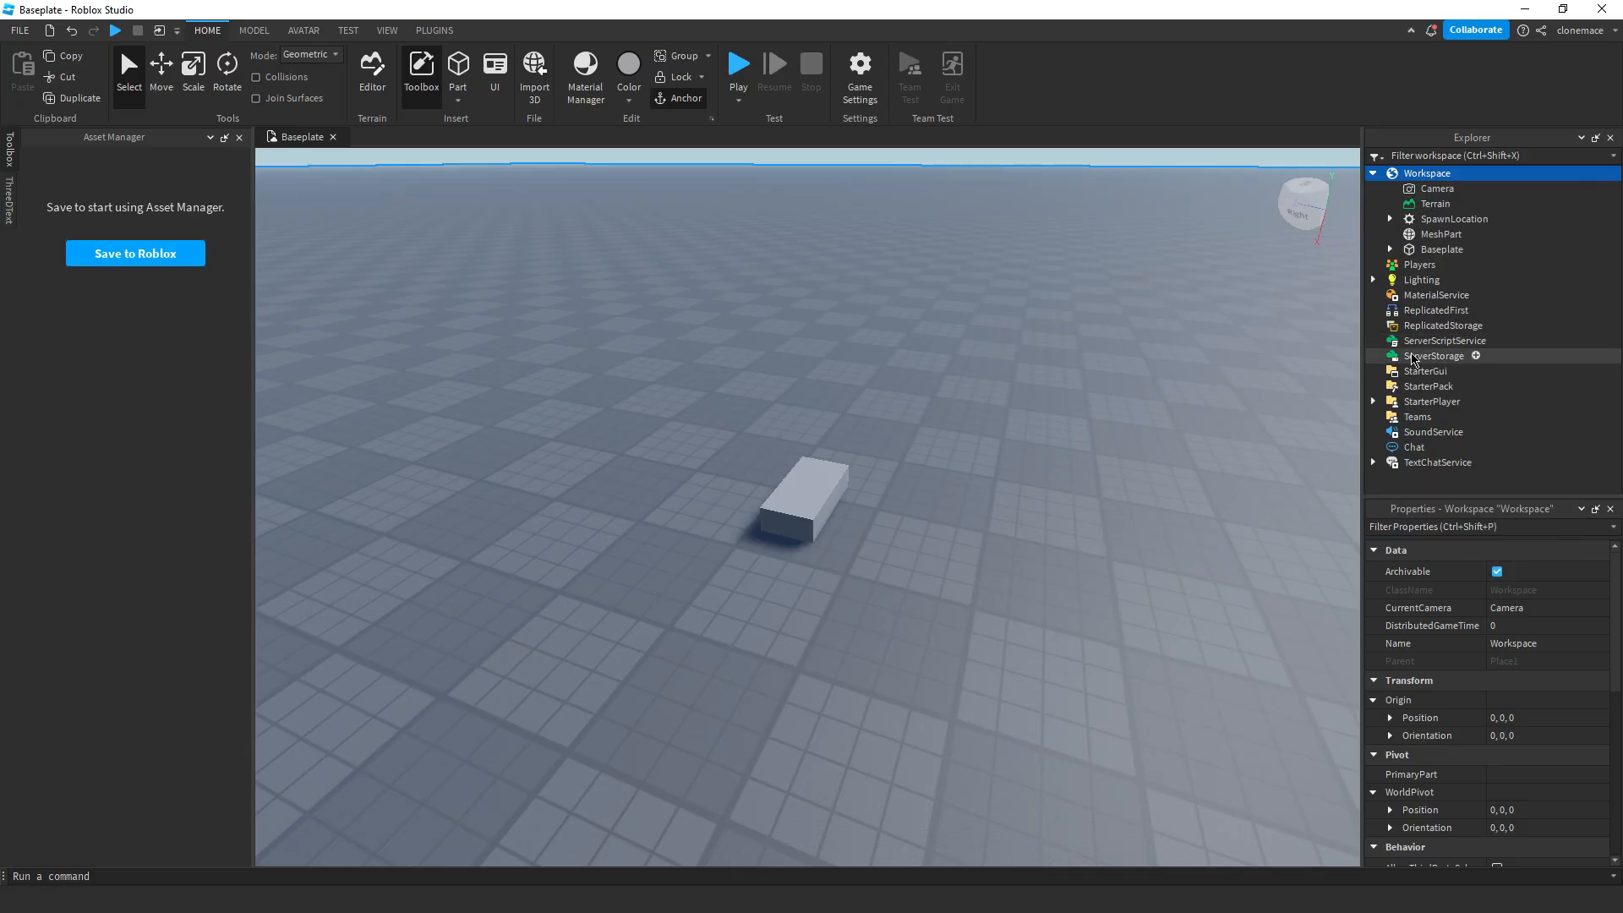
{"action": "left_click", "coordinate": [1441, 233]}
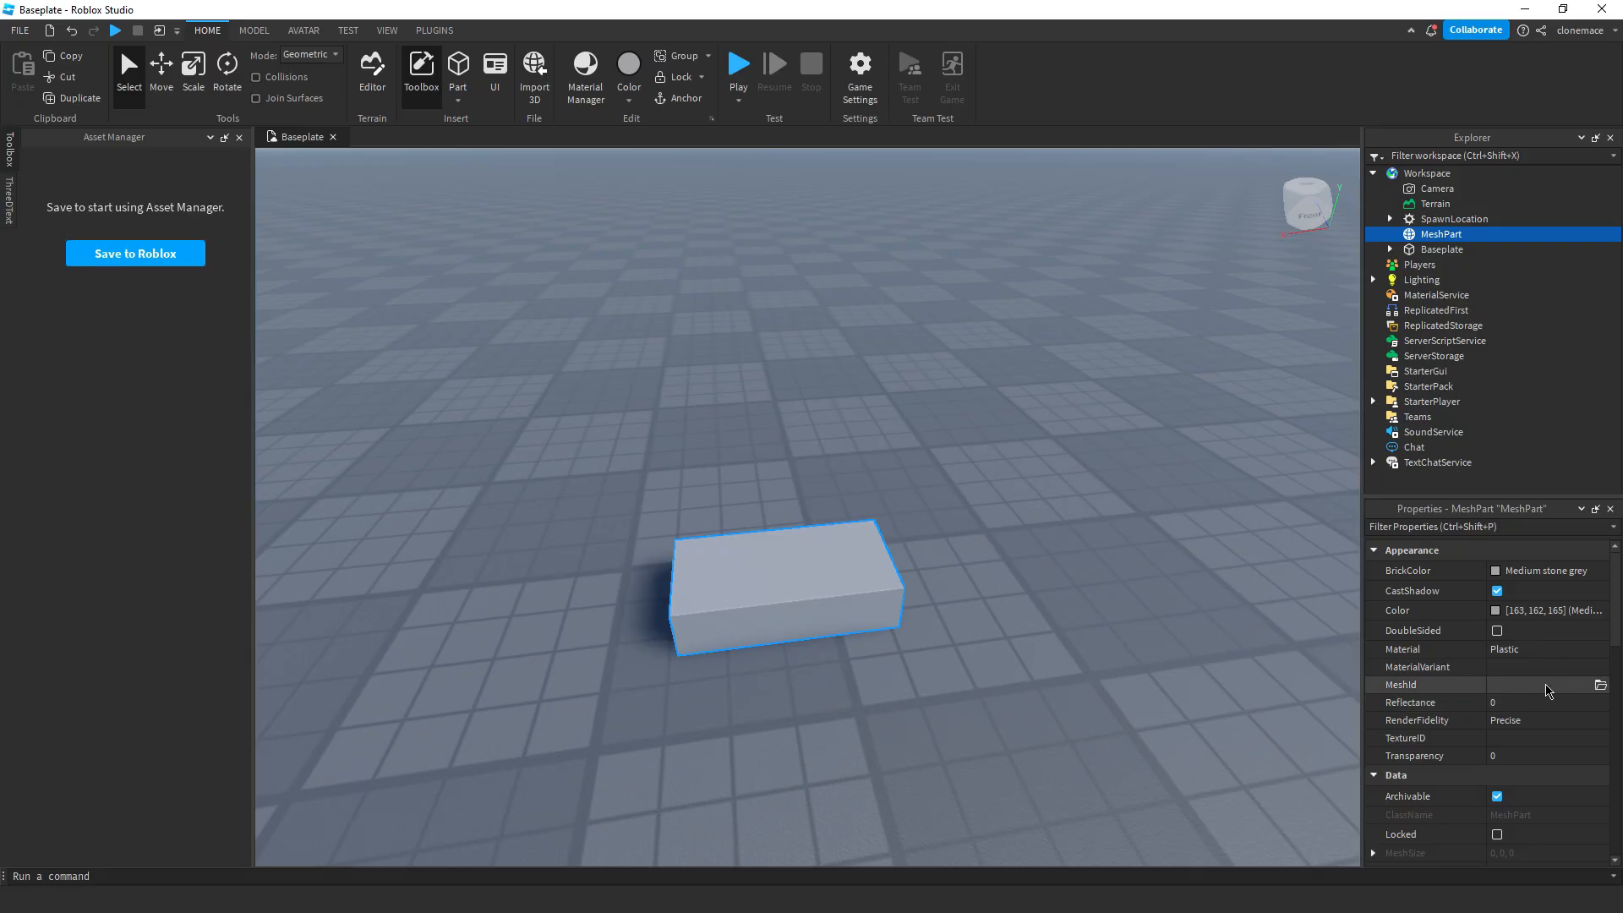
{"action": "left_click", "coordinate": [1537, 685]}
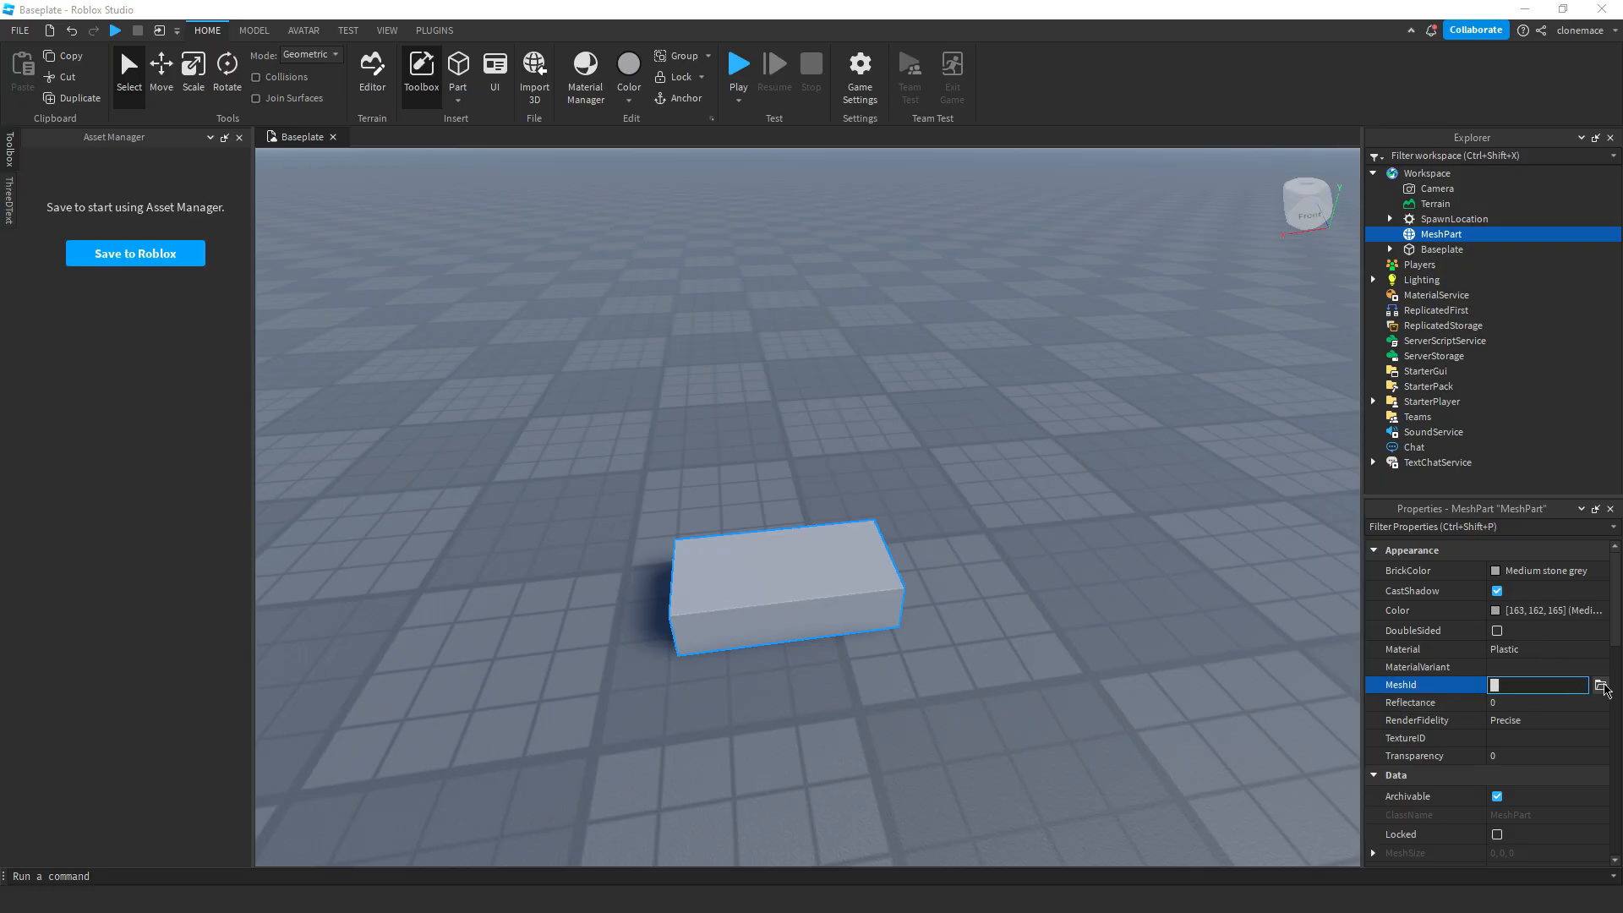
{"action": "left_click", "coordinate": [1601, 685]}
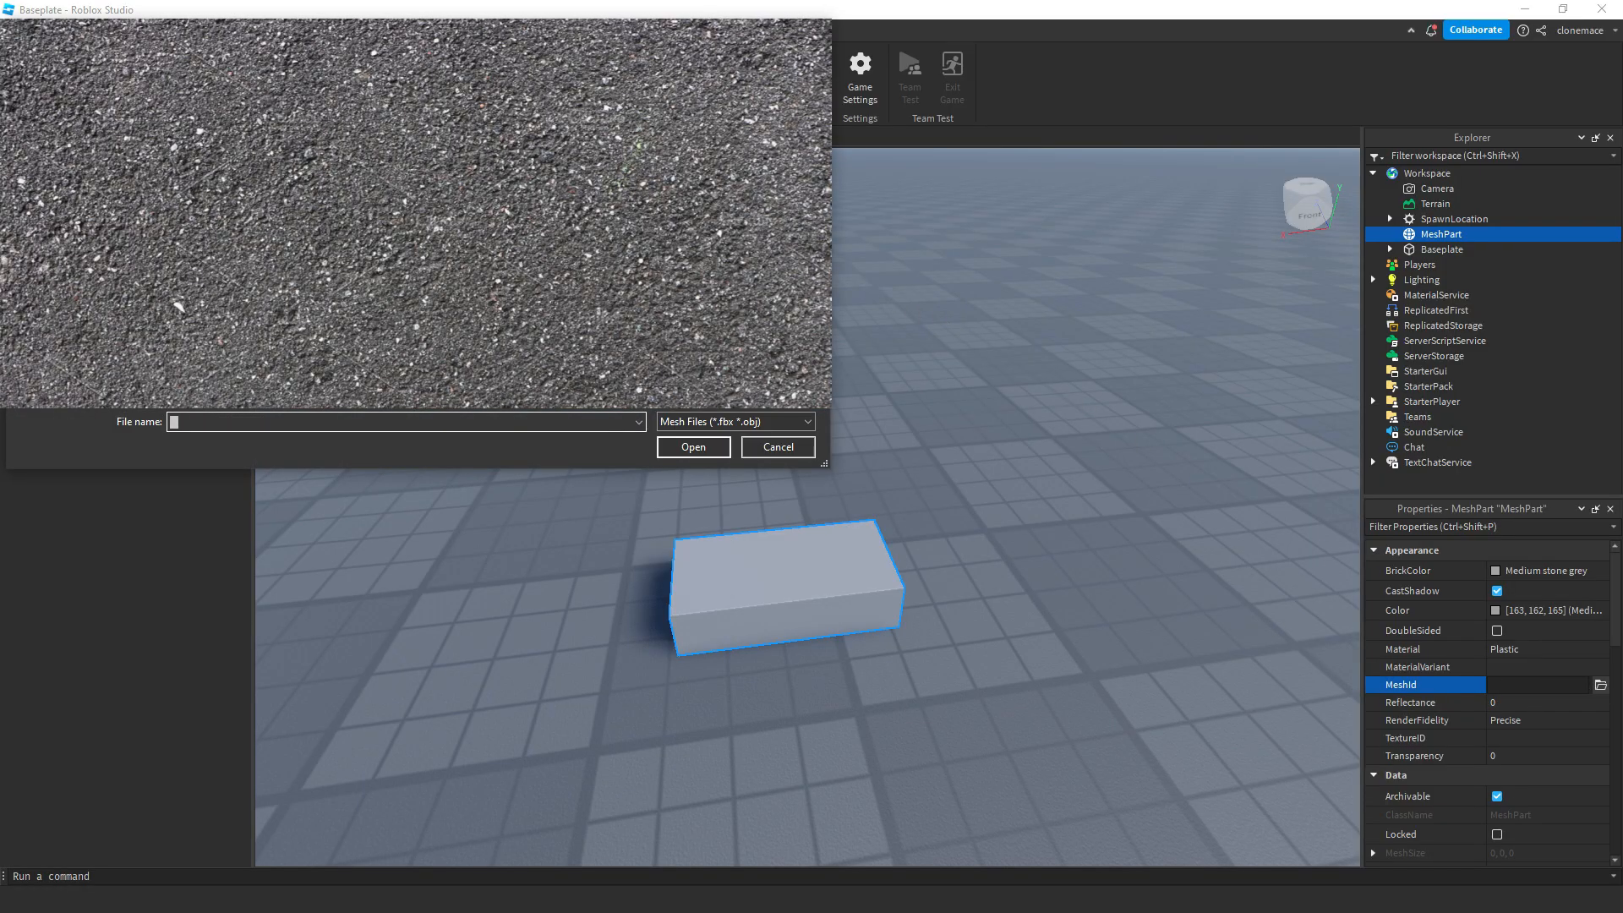
{"action": "type", "text": "Highpolymesh"}
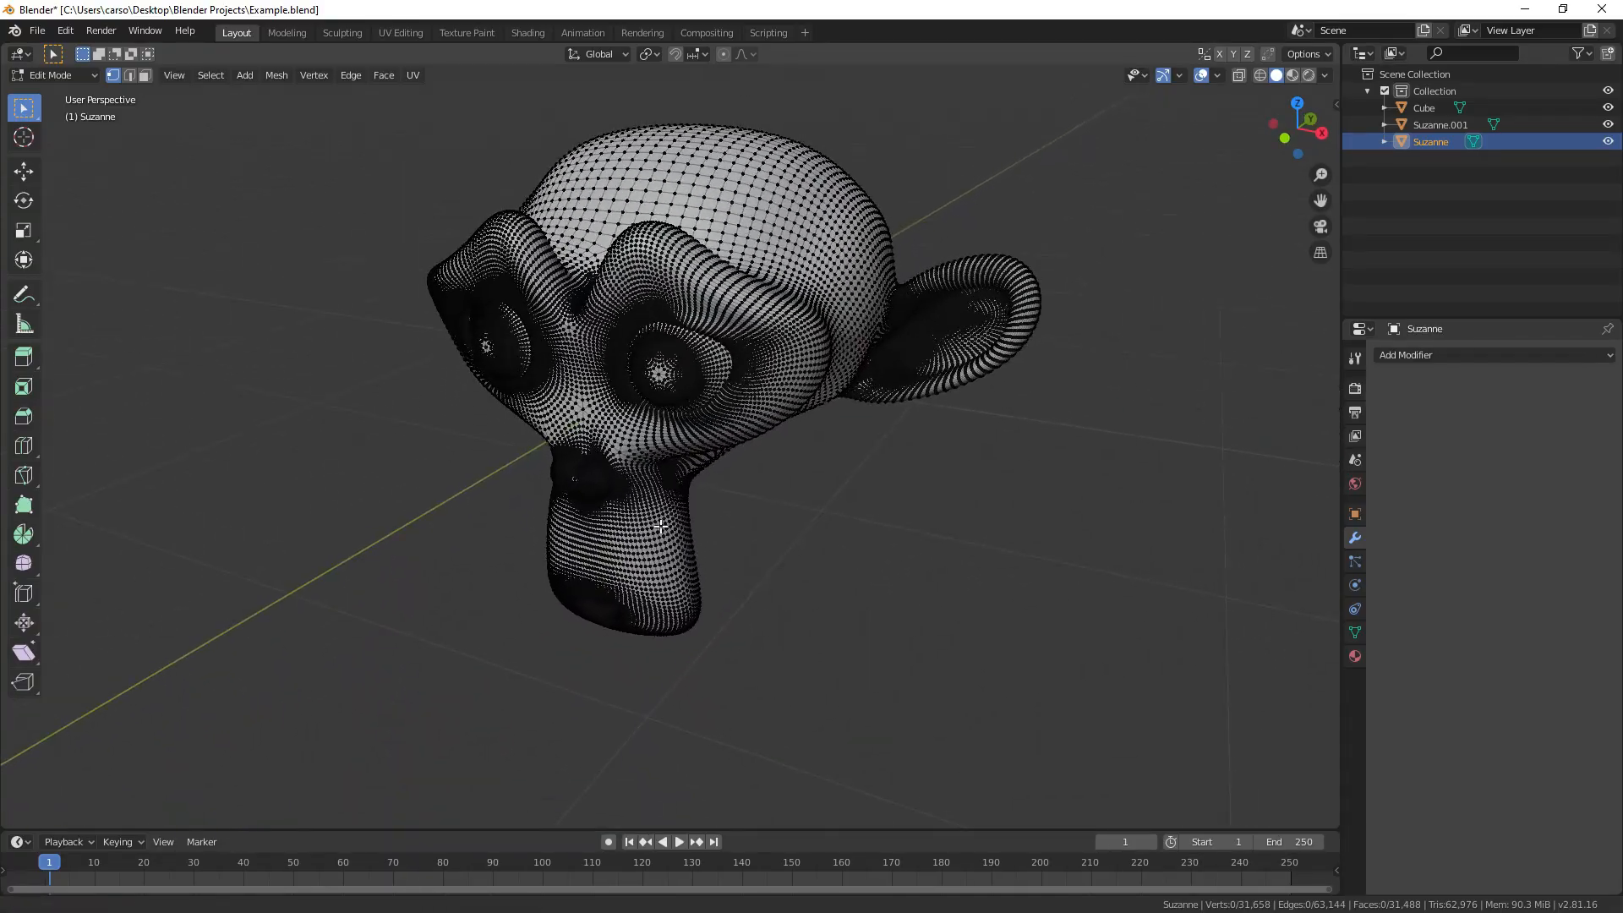
{"action": "key", "text": "Tab"}
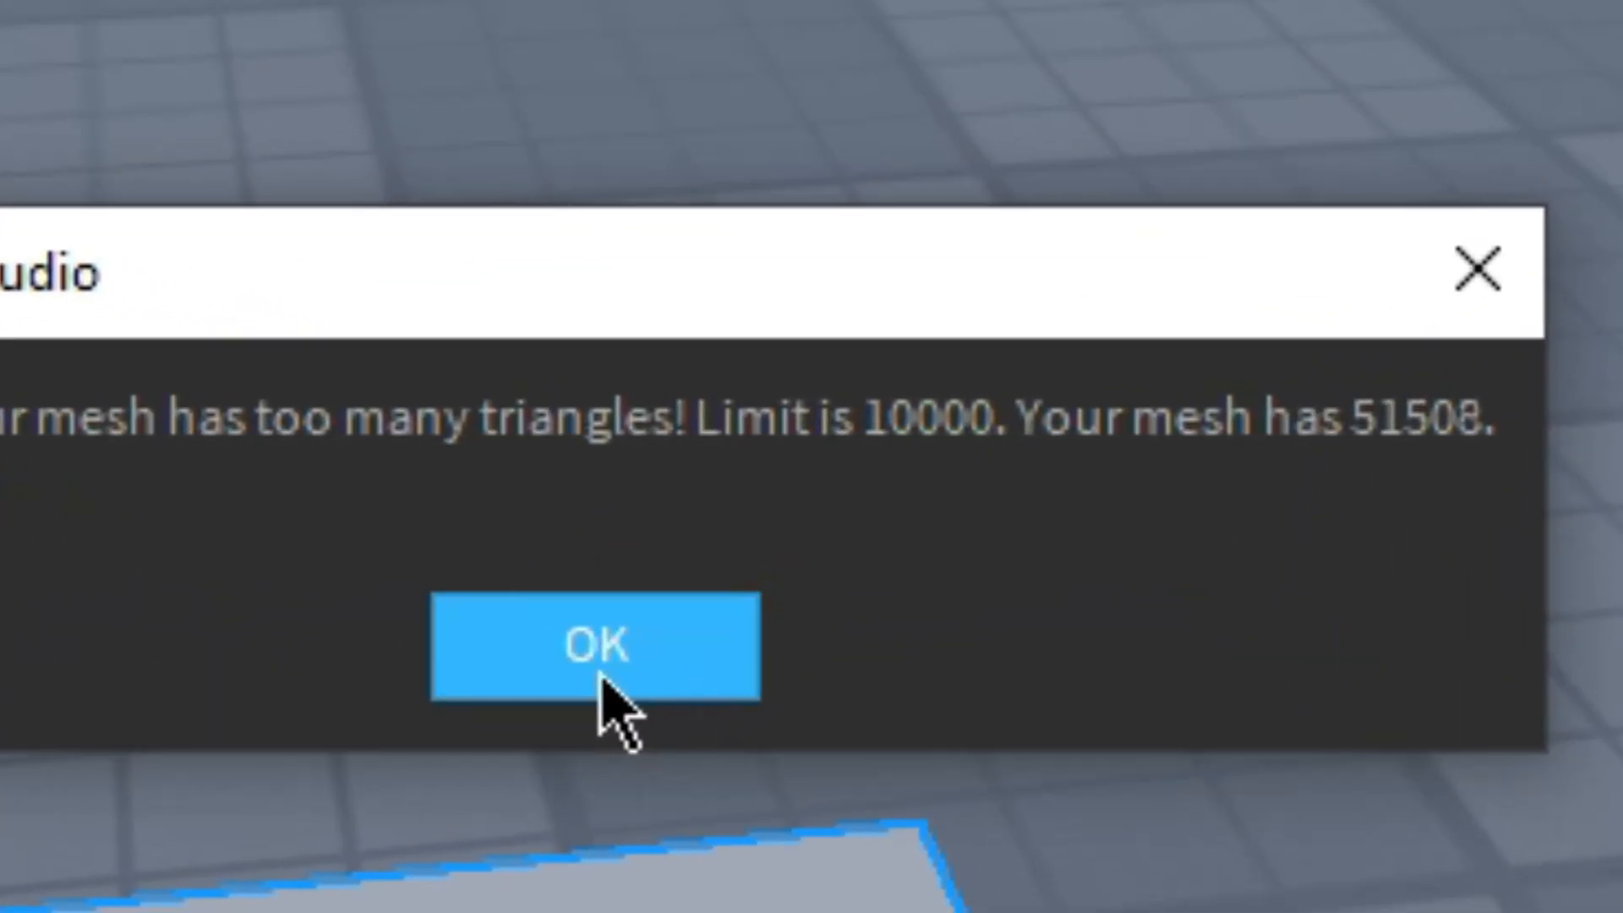
Acknowledge the warning that the mesh exceeds the 10,000-triangle limit.
{"action": "left_click", "coordinate": [598, 661]}
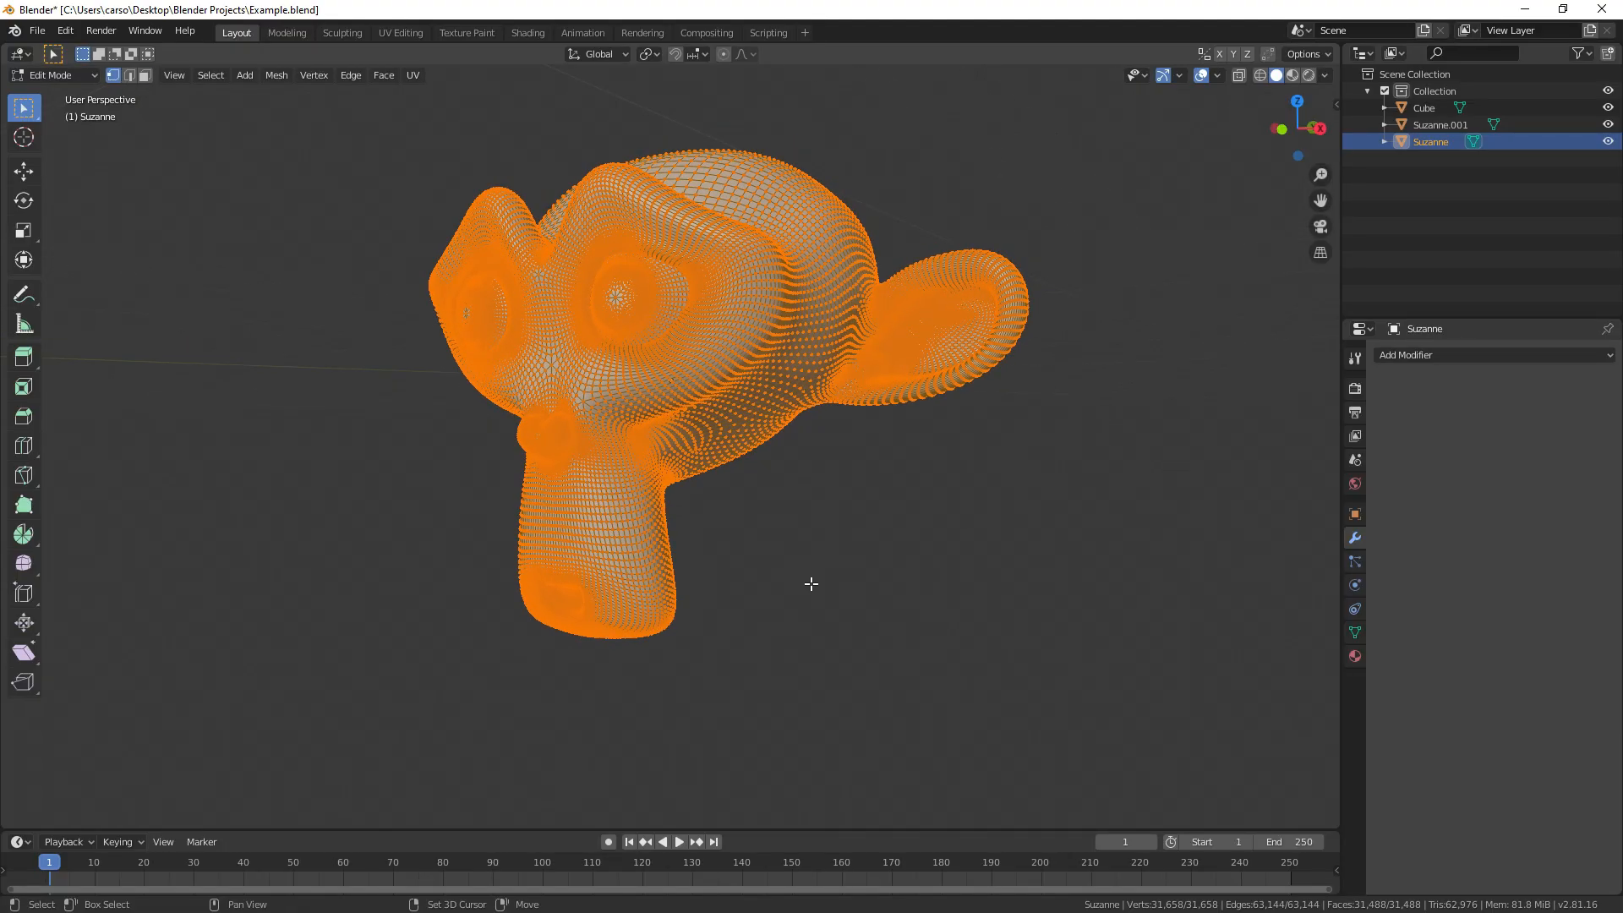
Compare the ~775-triangle Suzanne.001 with the dense Suzanne, then return to Object Mode on Suzanne.
{"action": "key", "text": "Tab"}
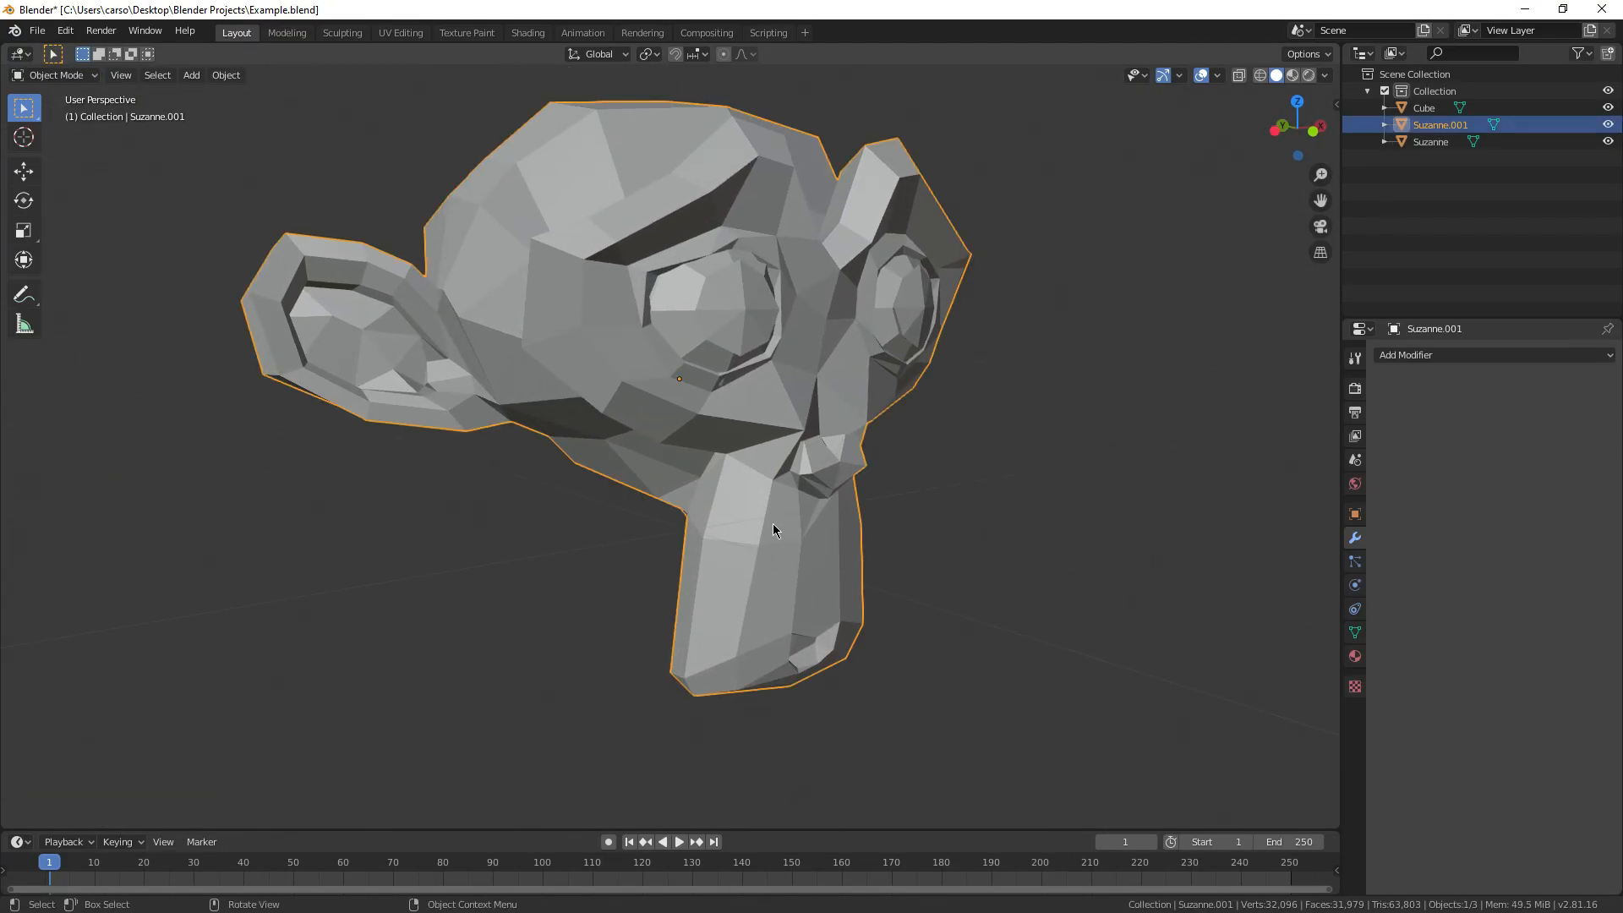
{"action": "key", "text": "Tab"}
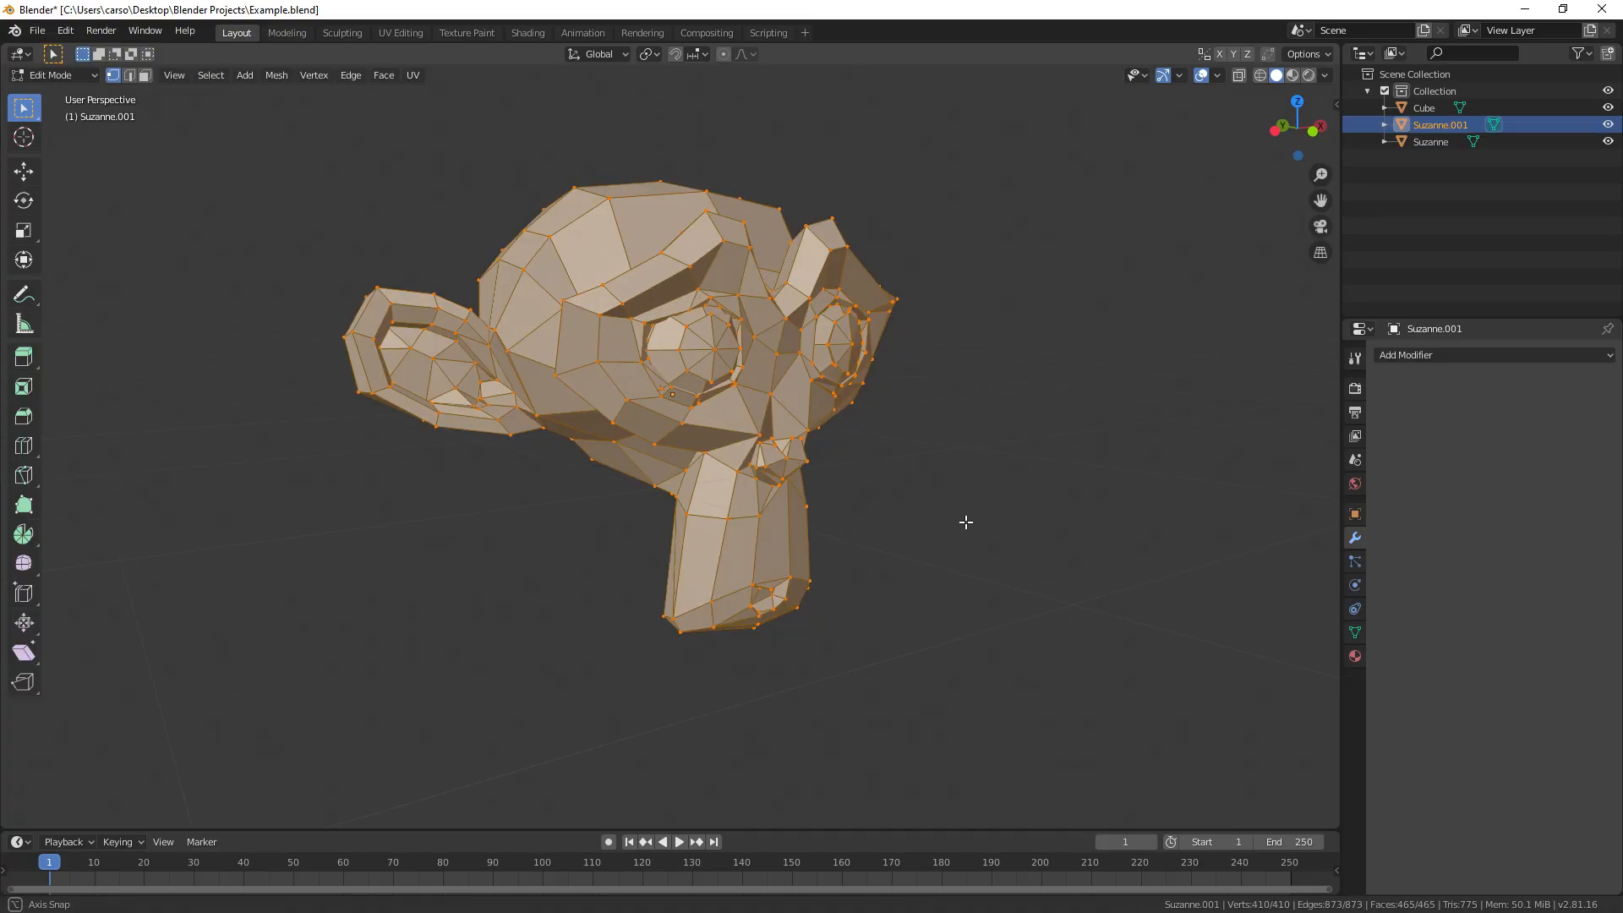
{"action": "left_click", "coordinate": [1431, 143]}
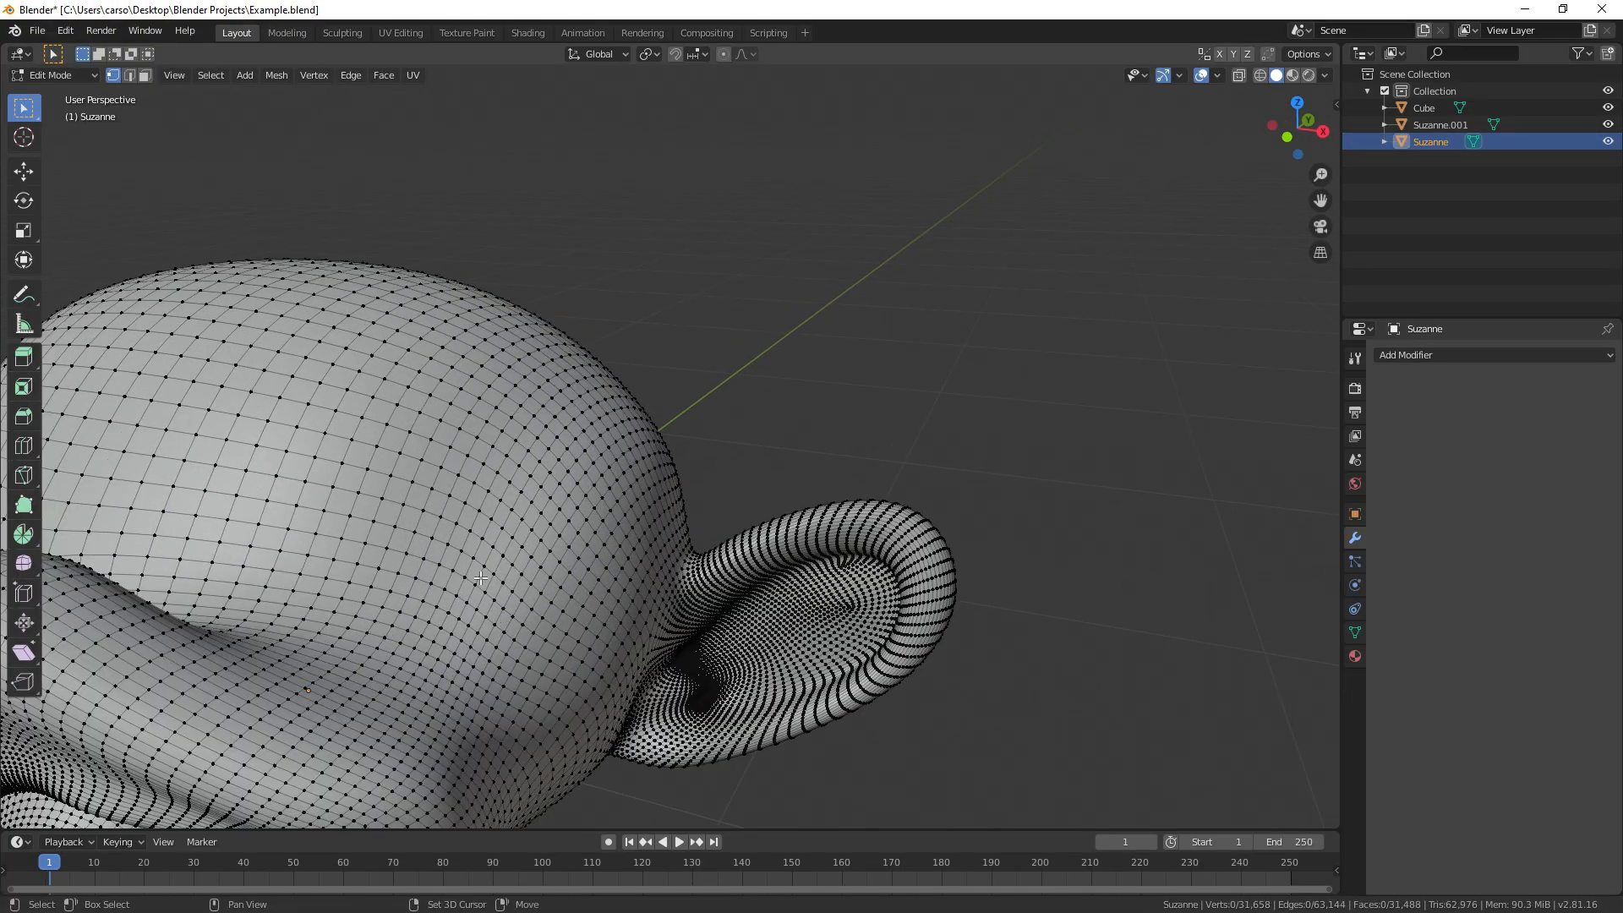
{"action": "left_click_drag", "start_coordinate": [482, 578], "coordinate": [794, 606]}
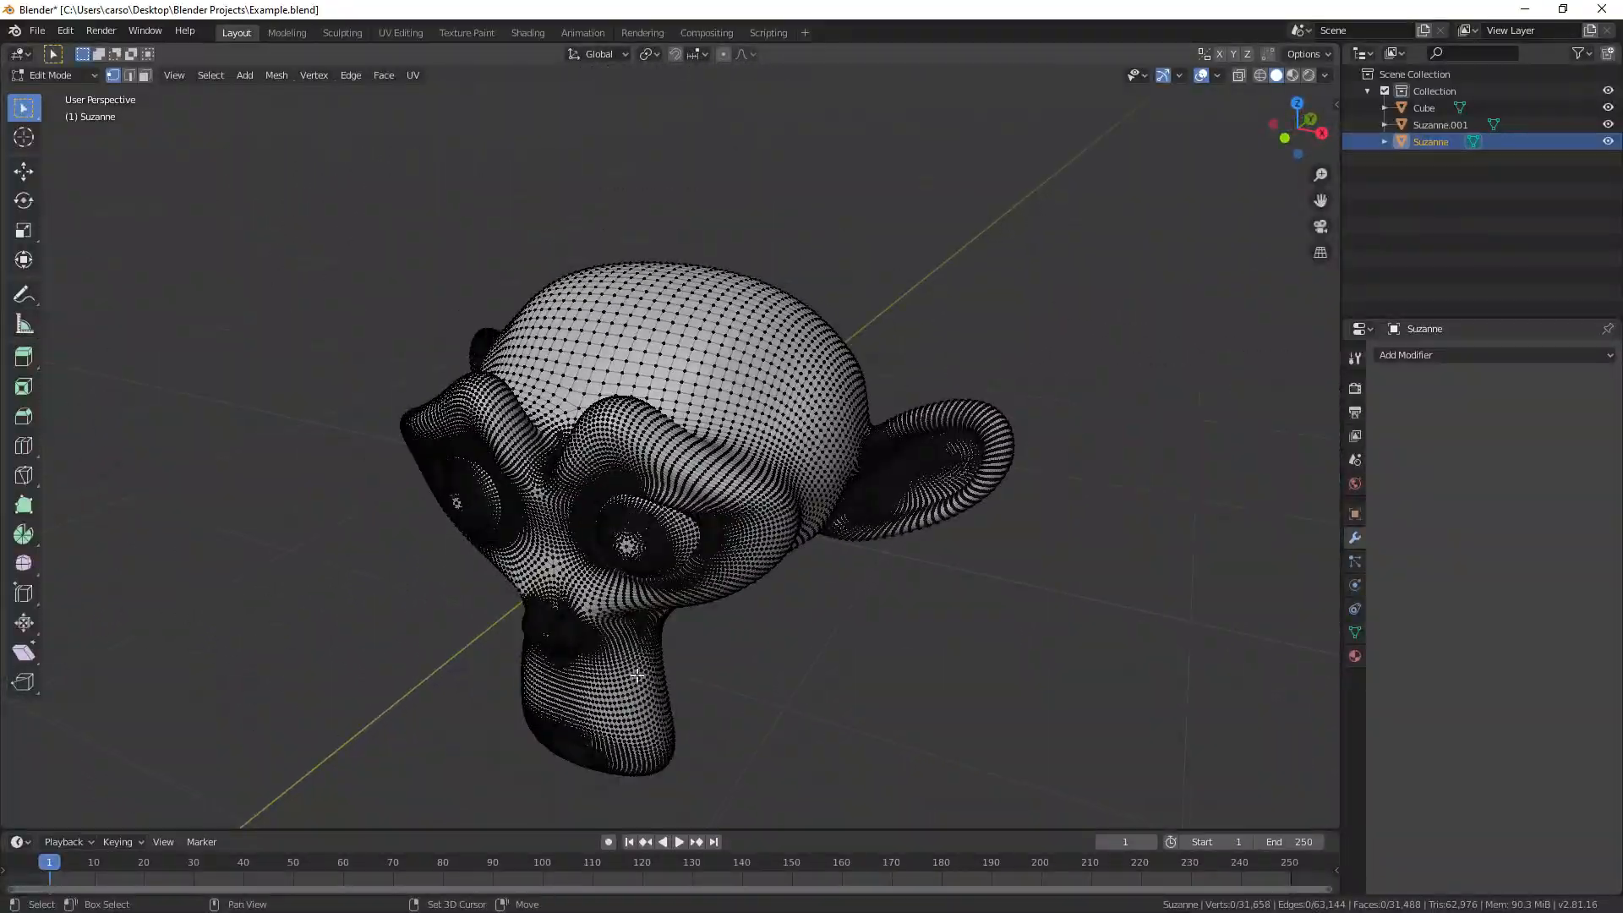
{"action": "key", "text": "Tab"}
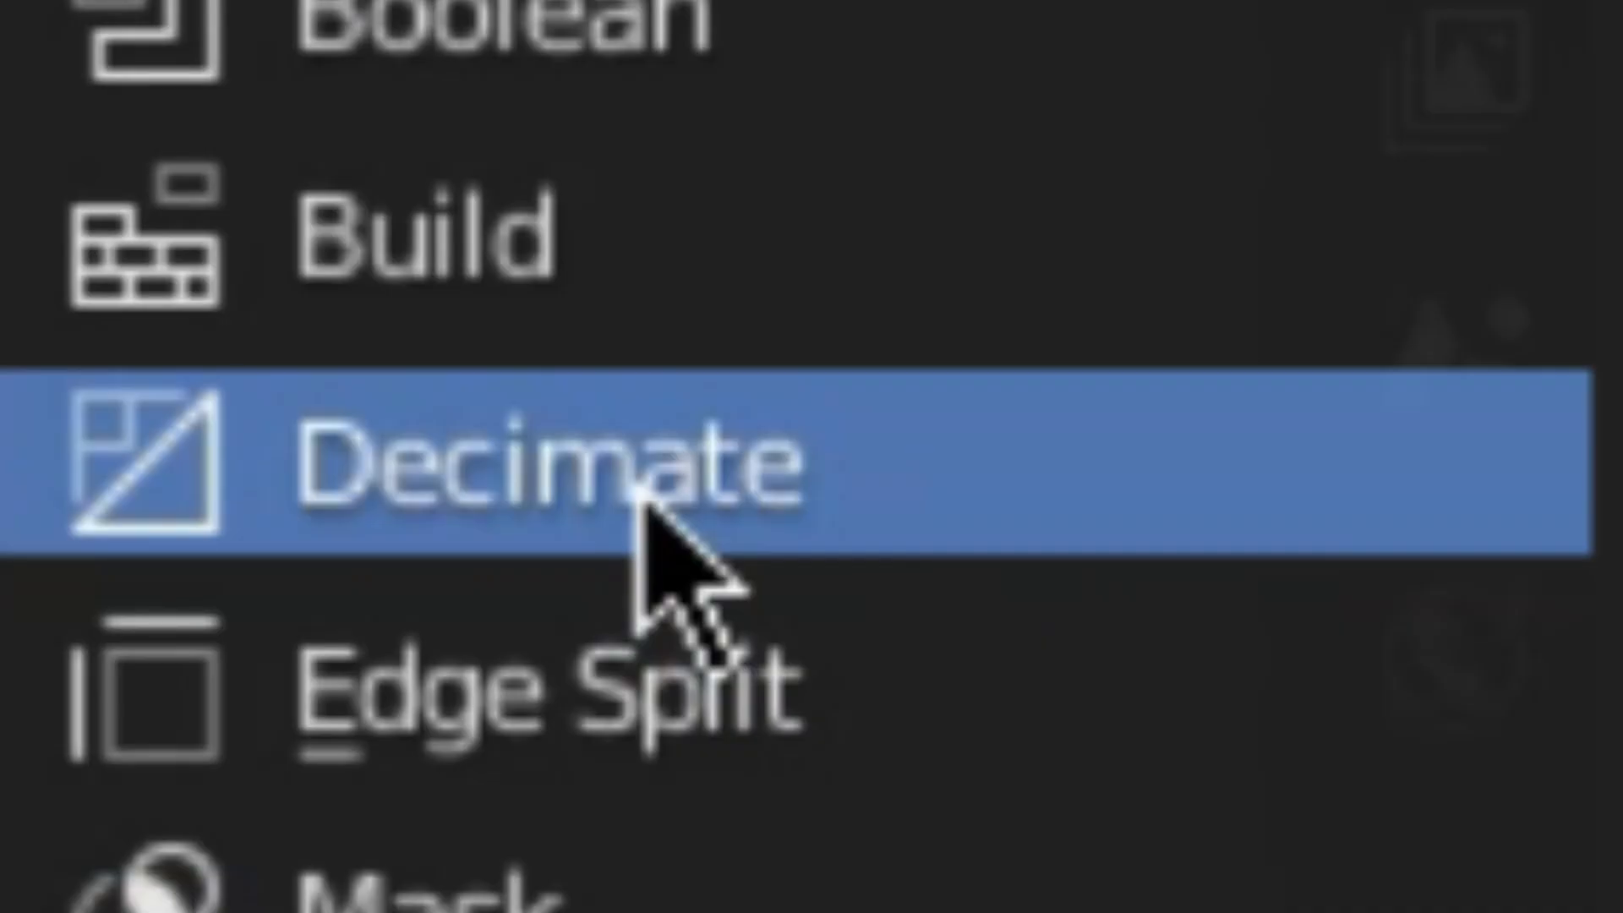
Decimate Suzanne at a ratio of about 0.17, cutting it to roughly 15,500 triangles.
{"action": "left_click", "coordinate": [509, 484]}
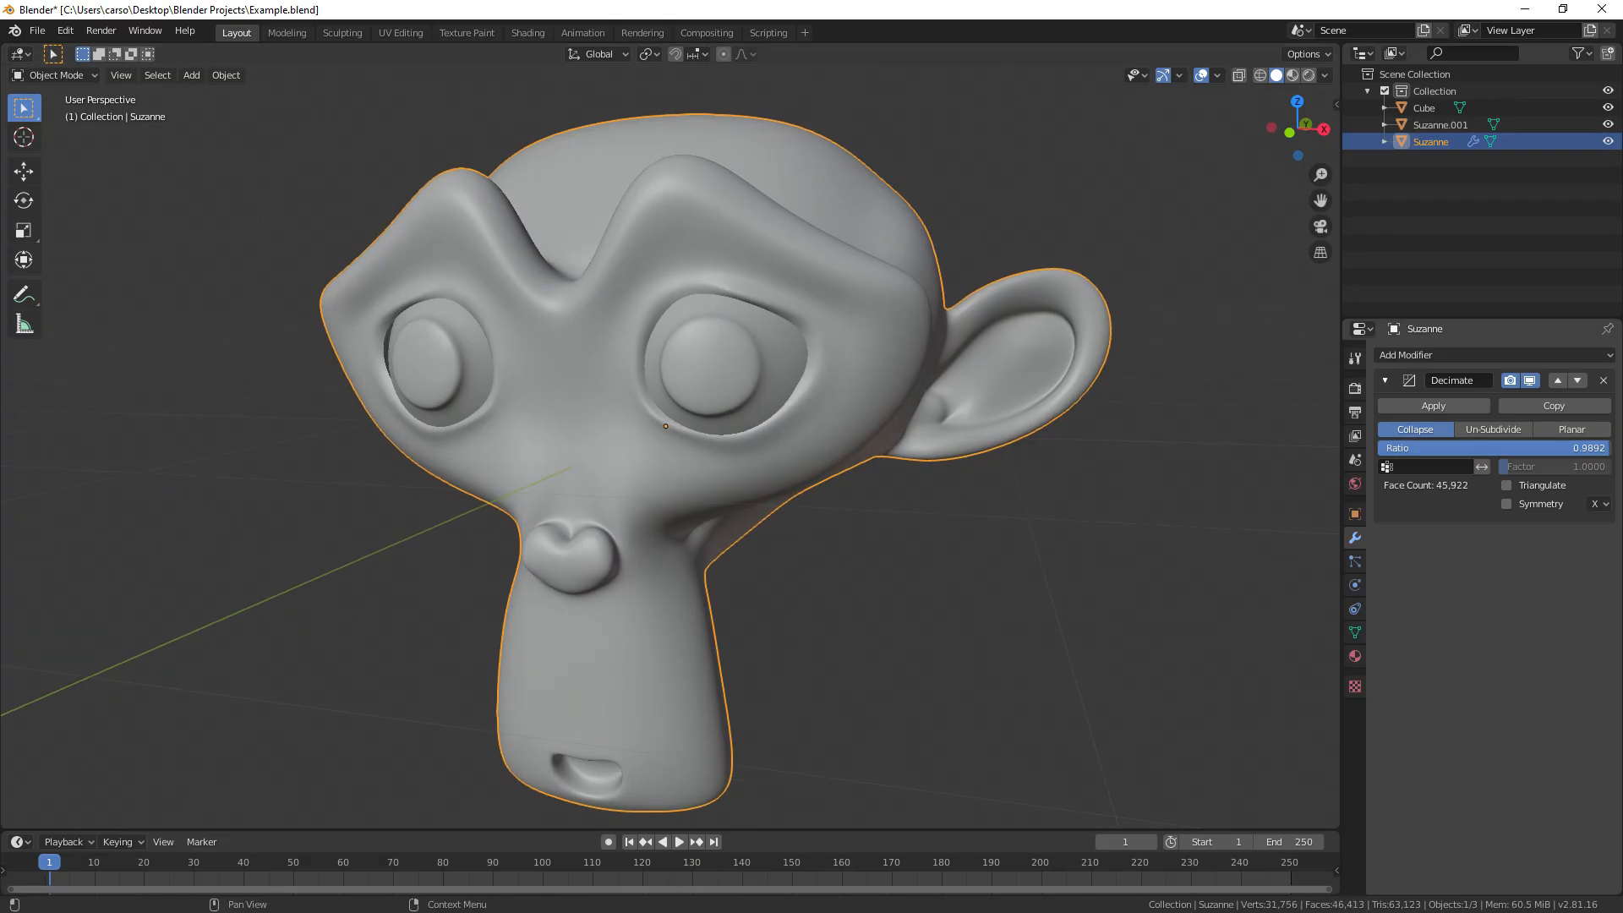
{"action": "left_click_drag", "start_coordinate": [1501, 447], "coordinate": [1409, 446]}
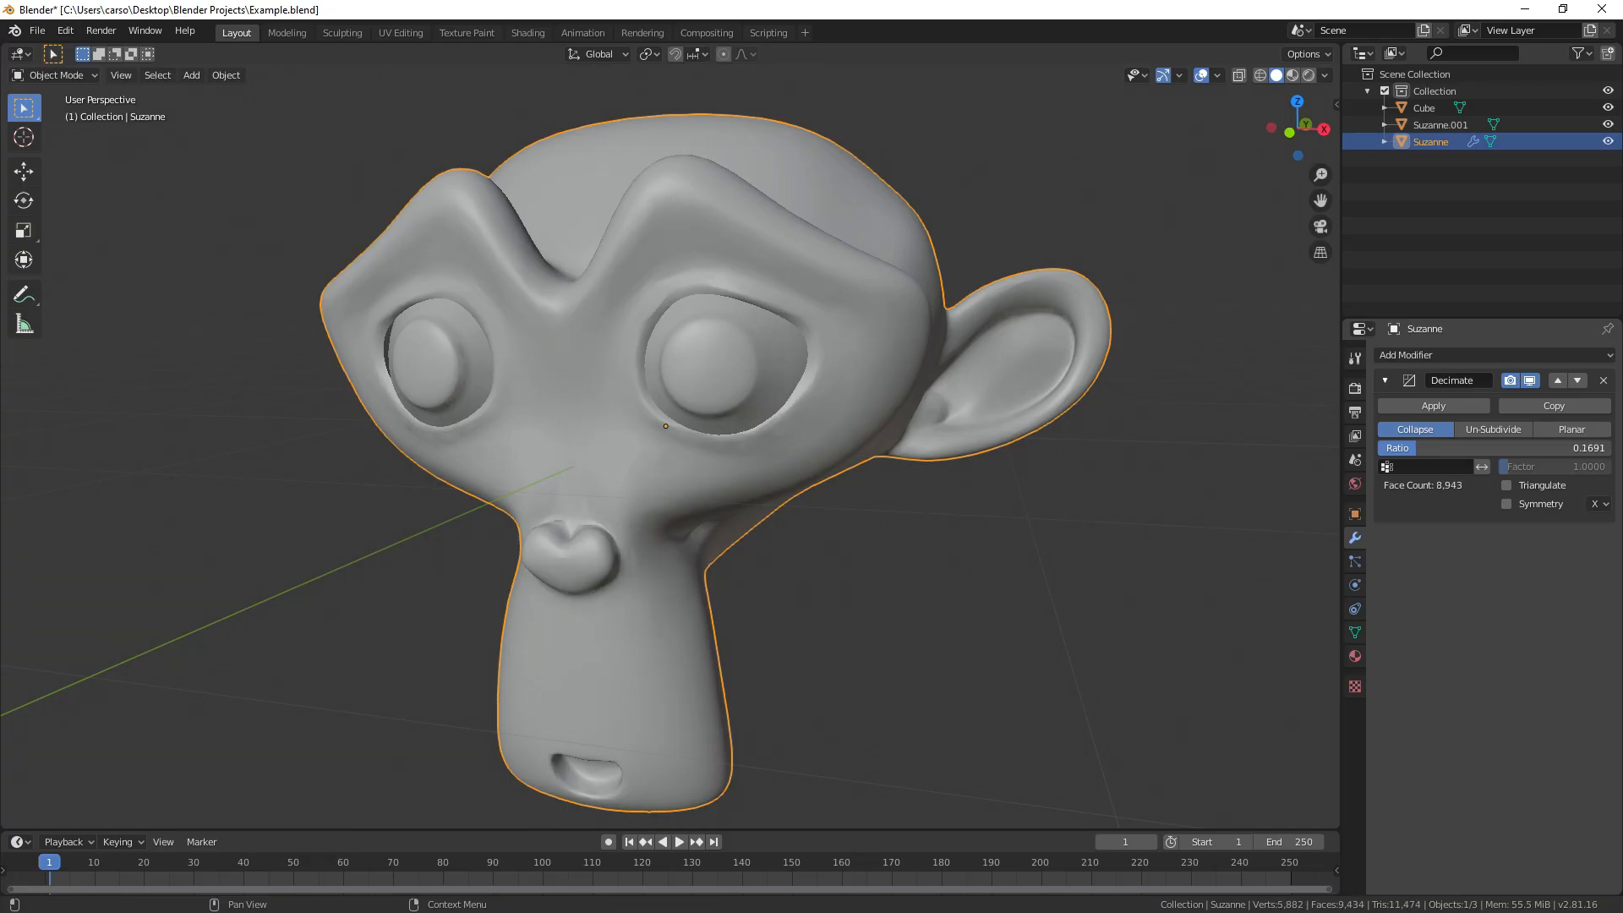
{"action": "left_click_drag", "start_coordinate": [1429, 446], "coordinate": [1386, 446]}
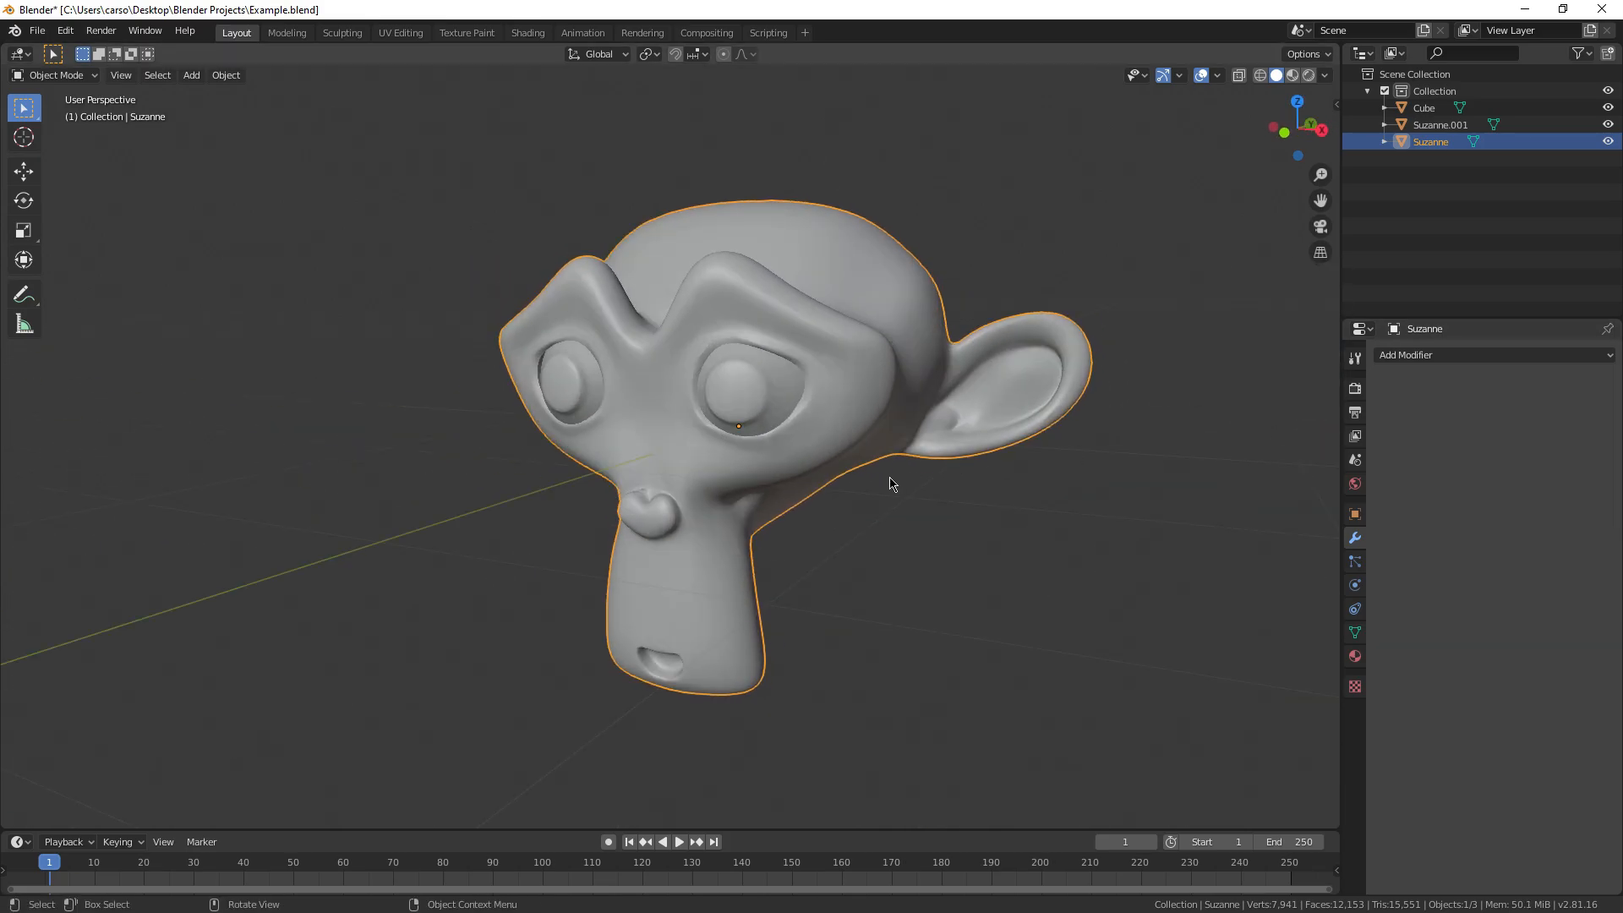
{"action": "key", "text": "Tab"}
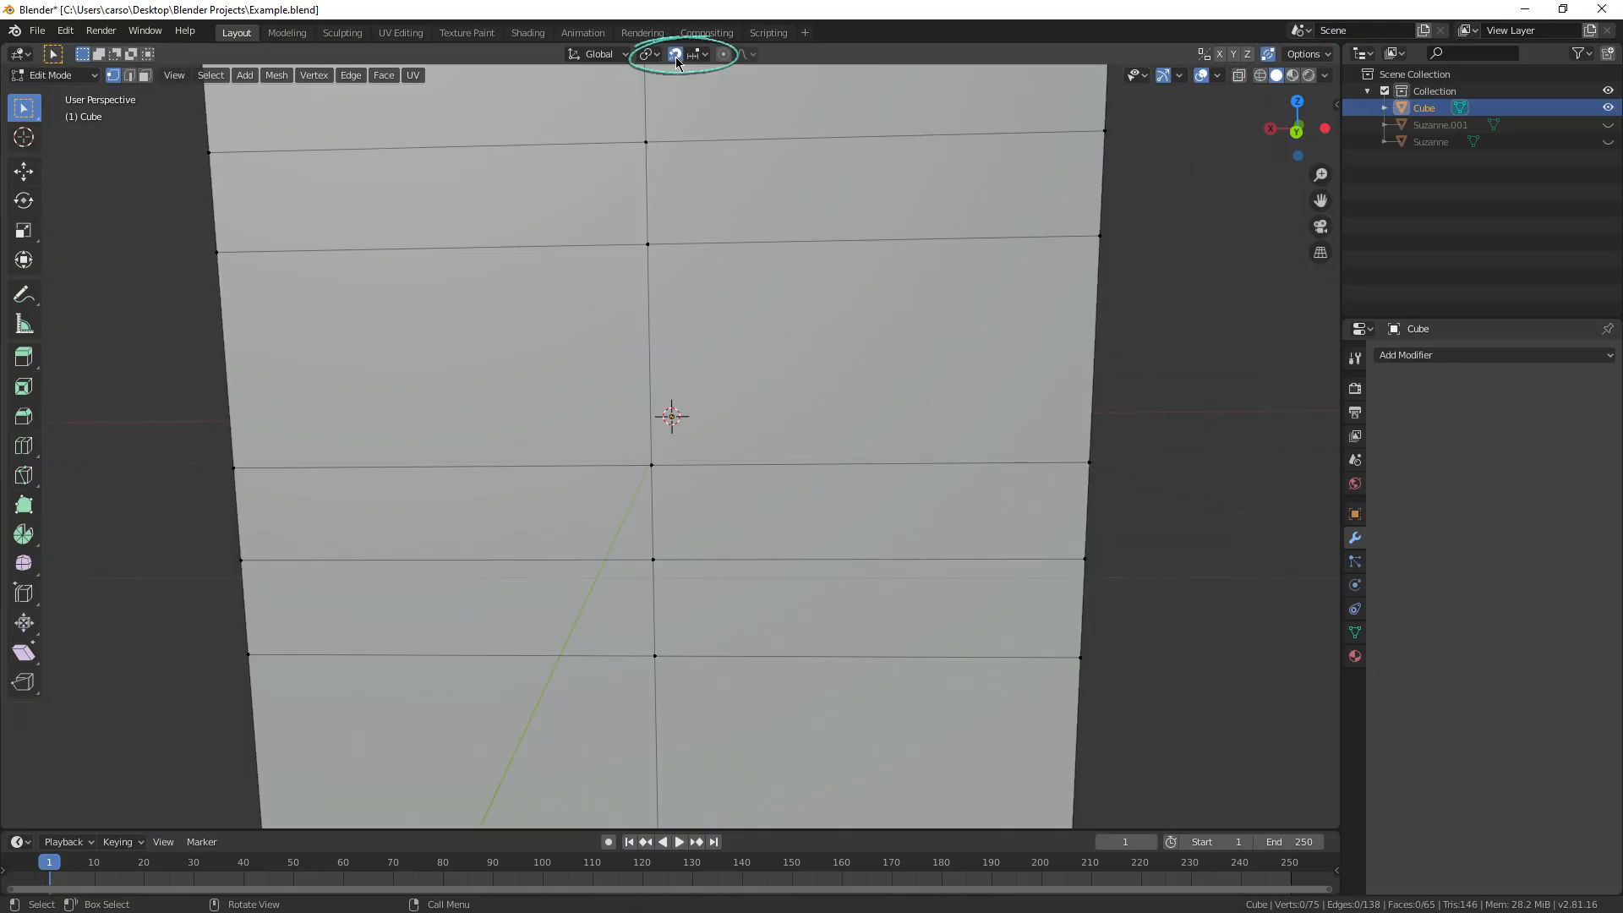
Enable snapping for moving the Cube's vertices in Edit Mode.
{"action": "left_click", "coordinate": [703, 54]}
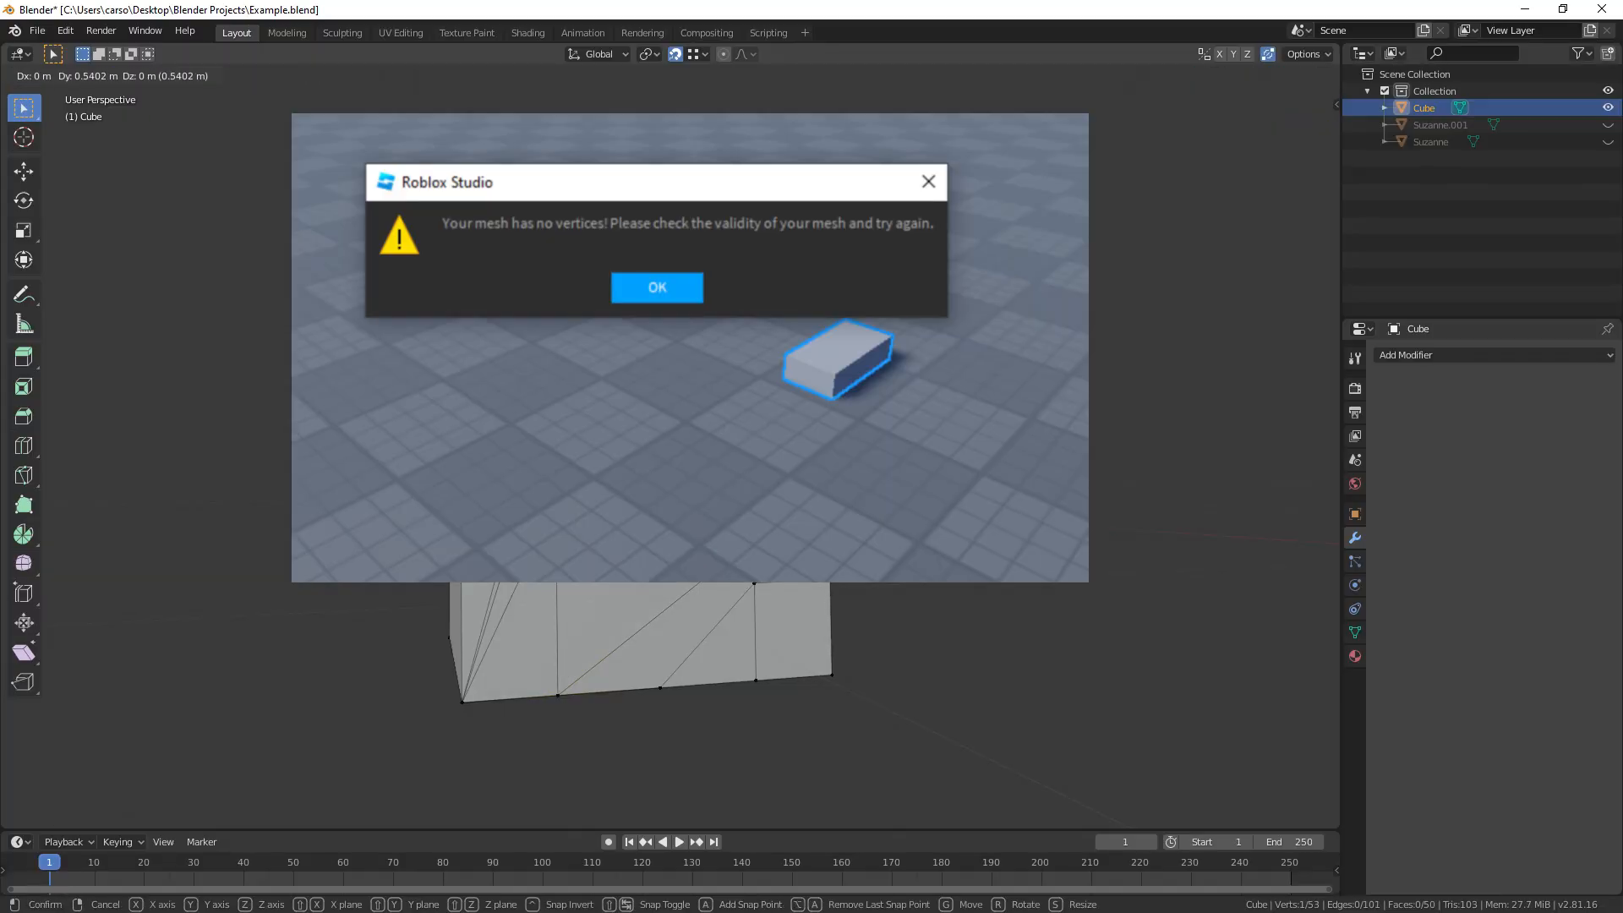
Confirm the vertex move before starting a fresh default-cube scene.
{"action": "left_click", "coordinate": [656, 287]}
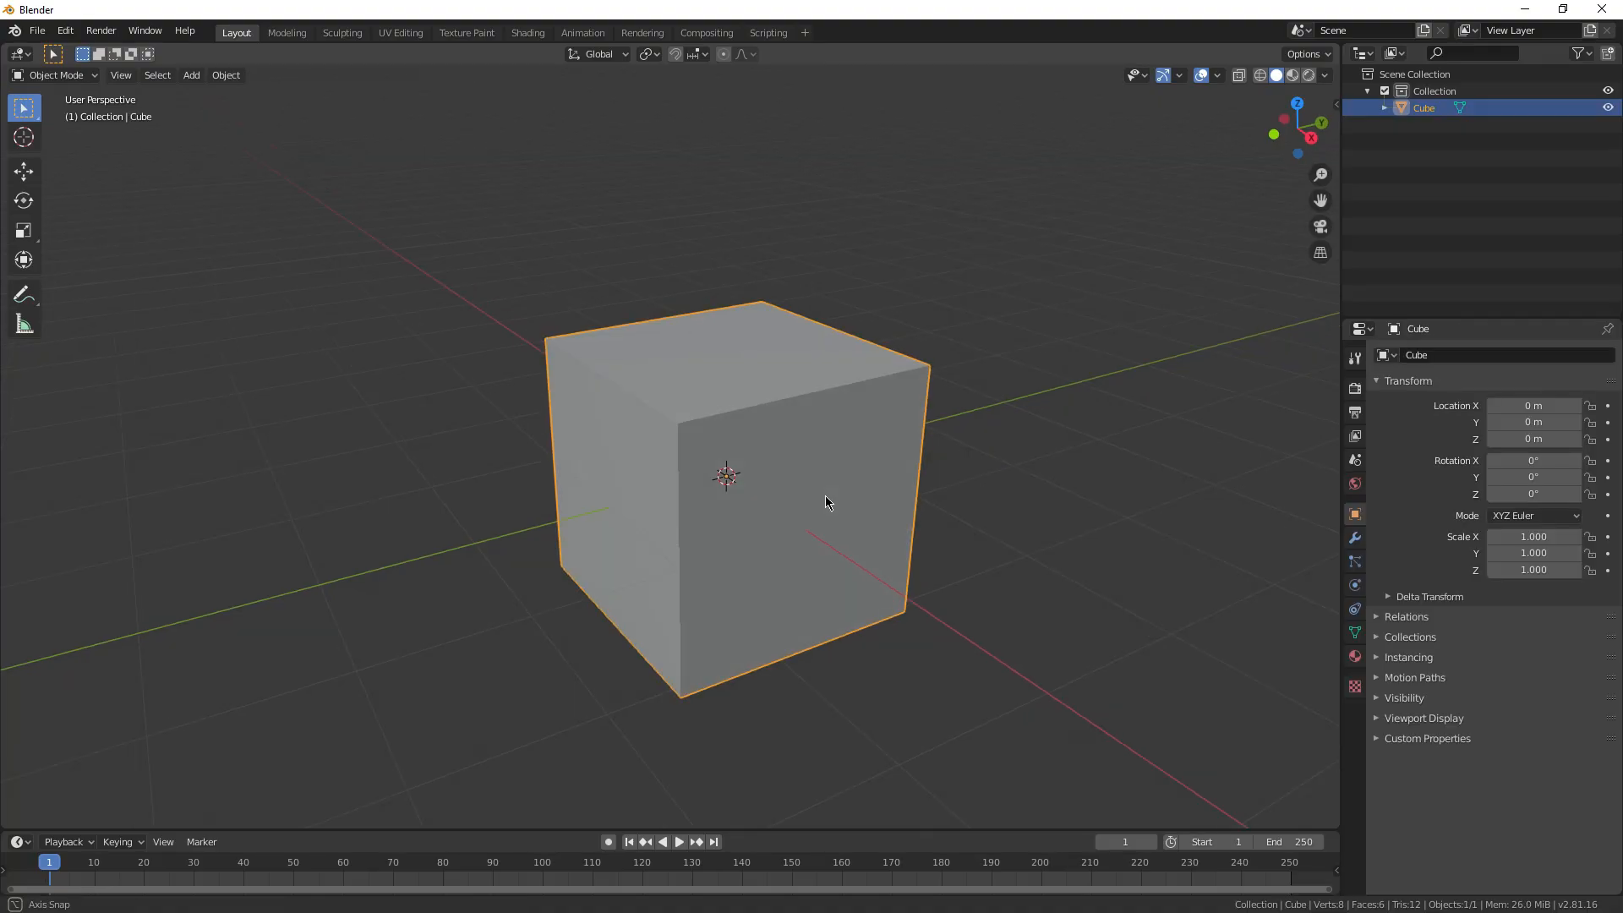
Apply All Transforms (Ctrl+A) to the default Cube in Object Mode.
{"action": "key", "text": "Tab"}
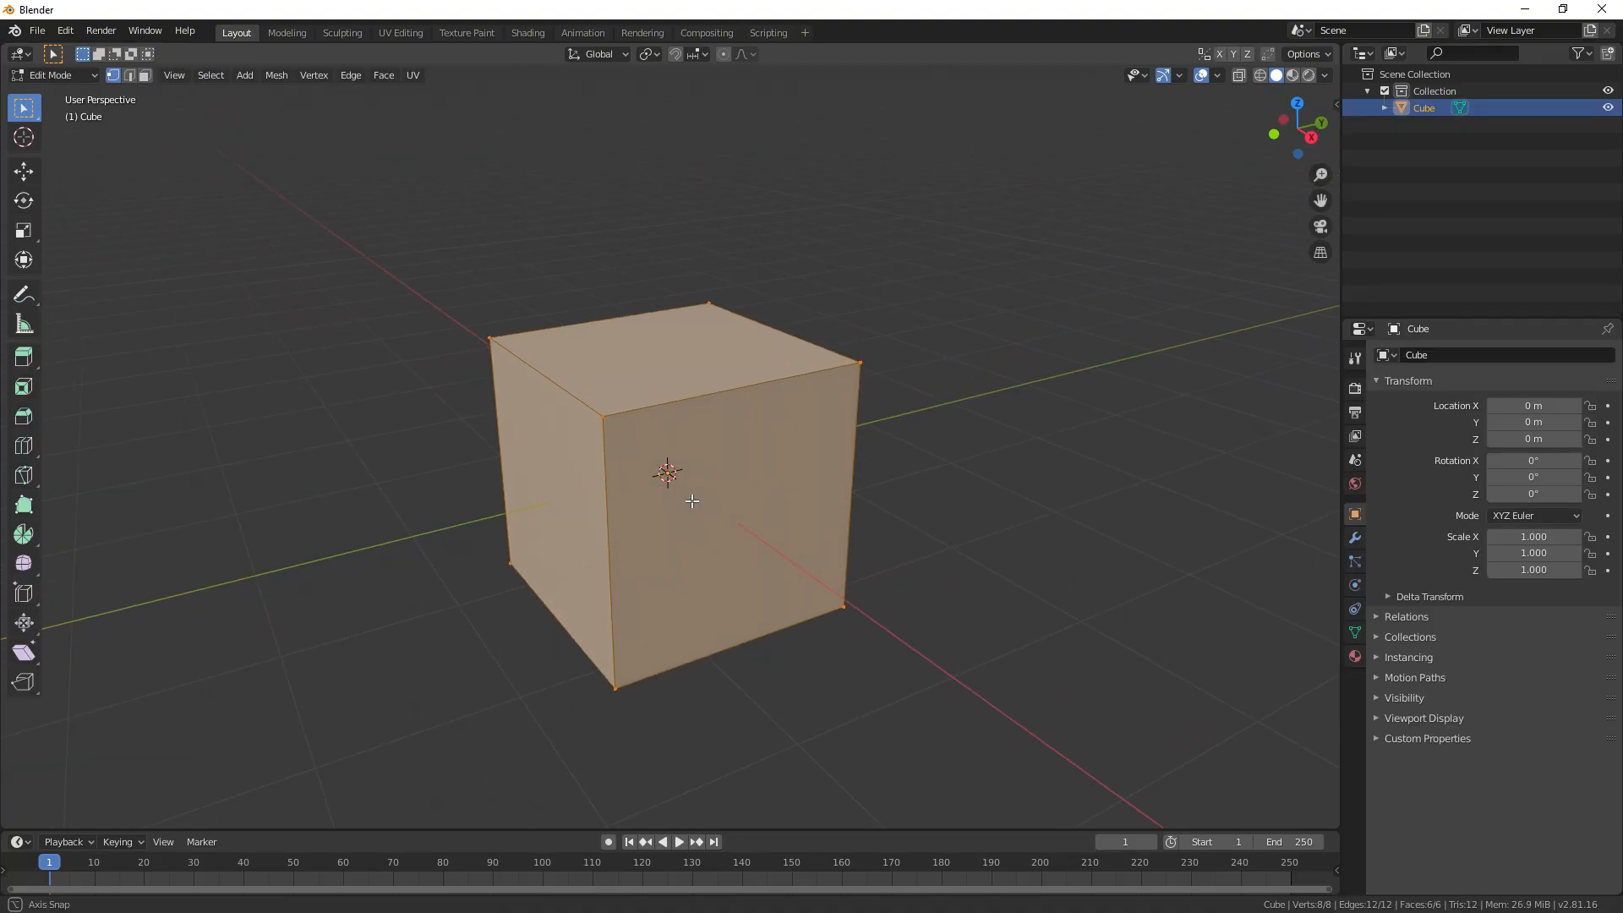
{"action": "key", "text": "Tab"}
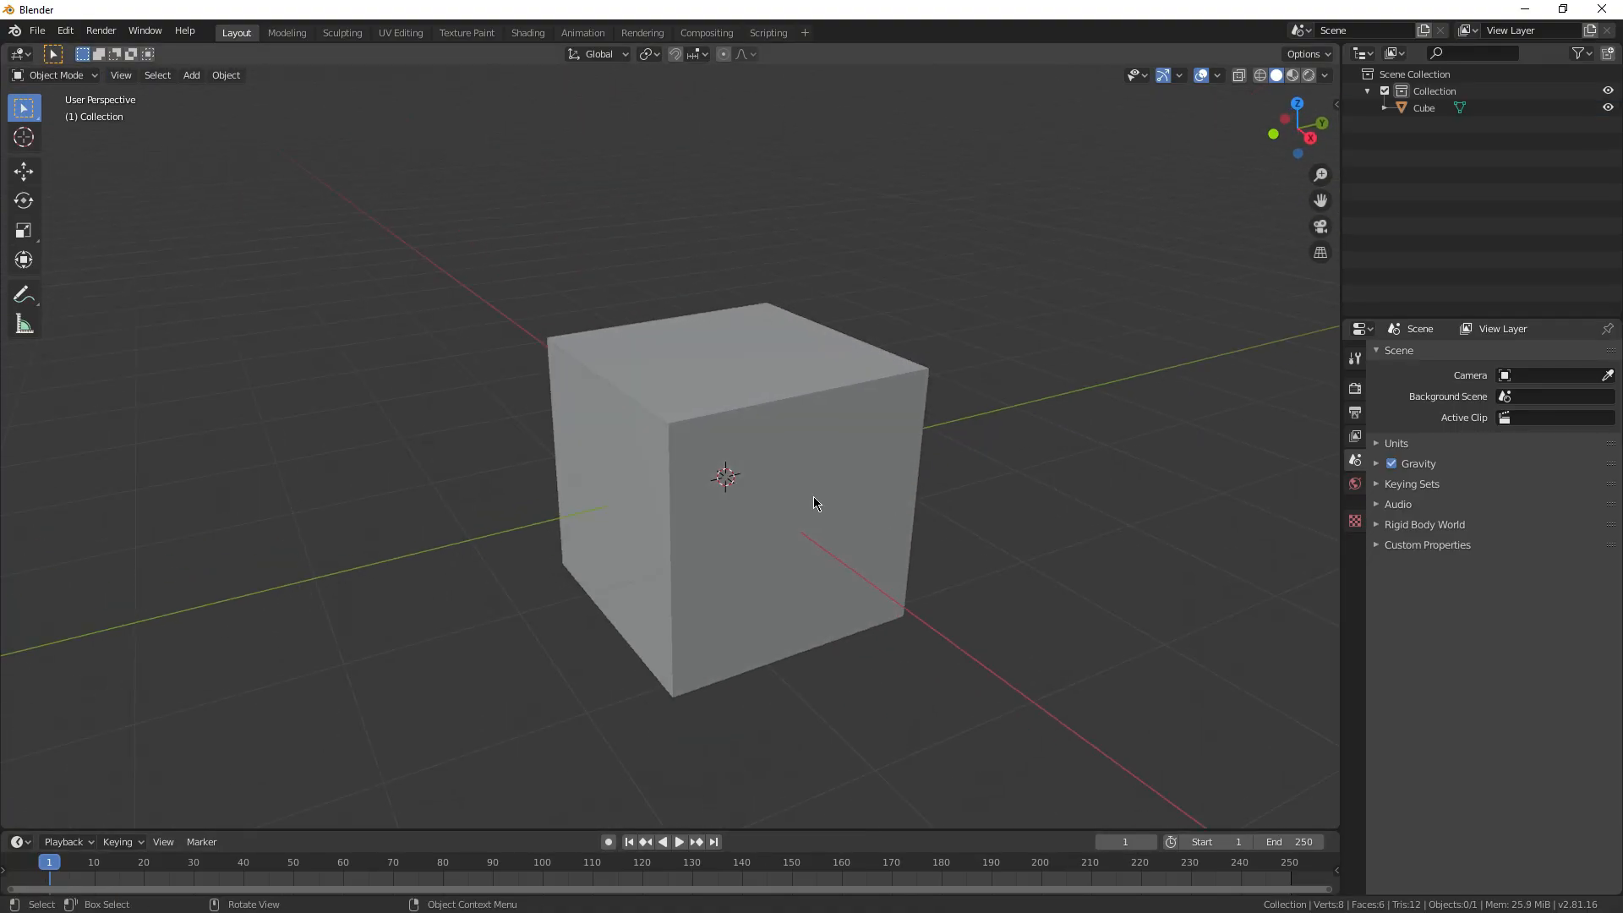
{"action": "key", "text": "Tab"}
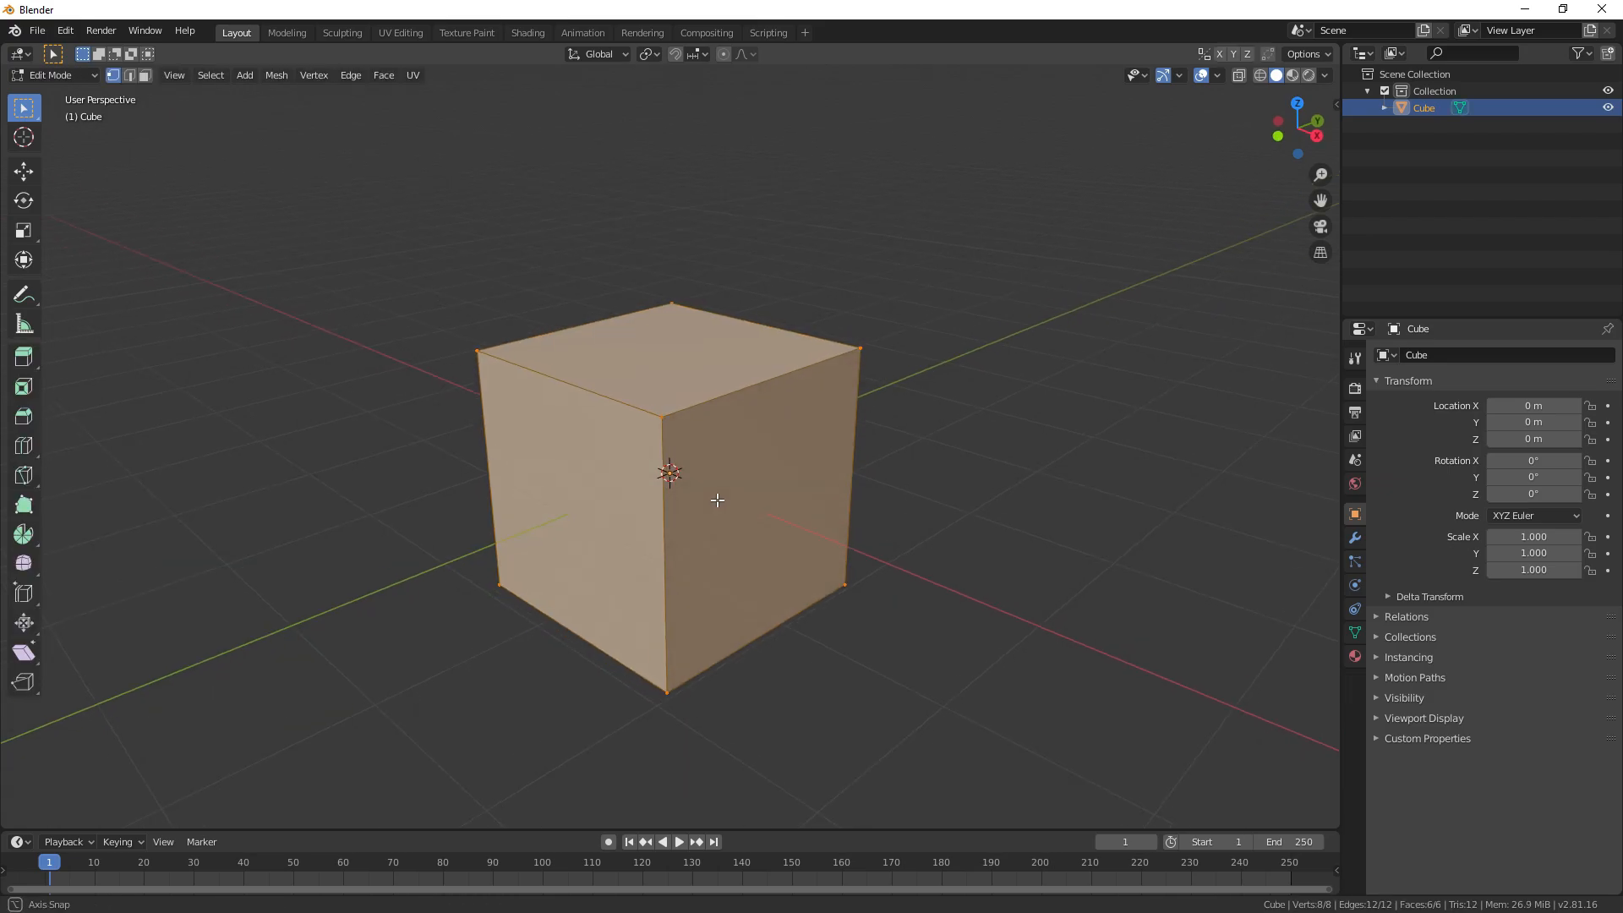
{"action": "left_click", "coordinate": [276, 74]}
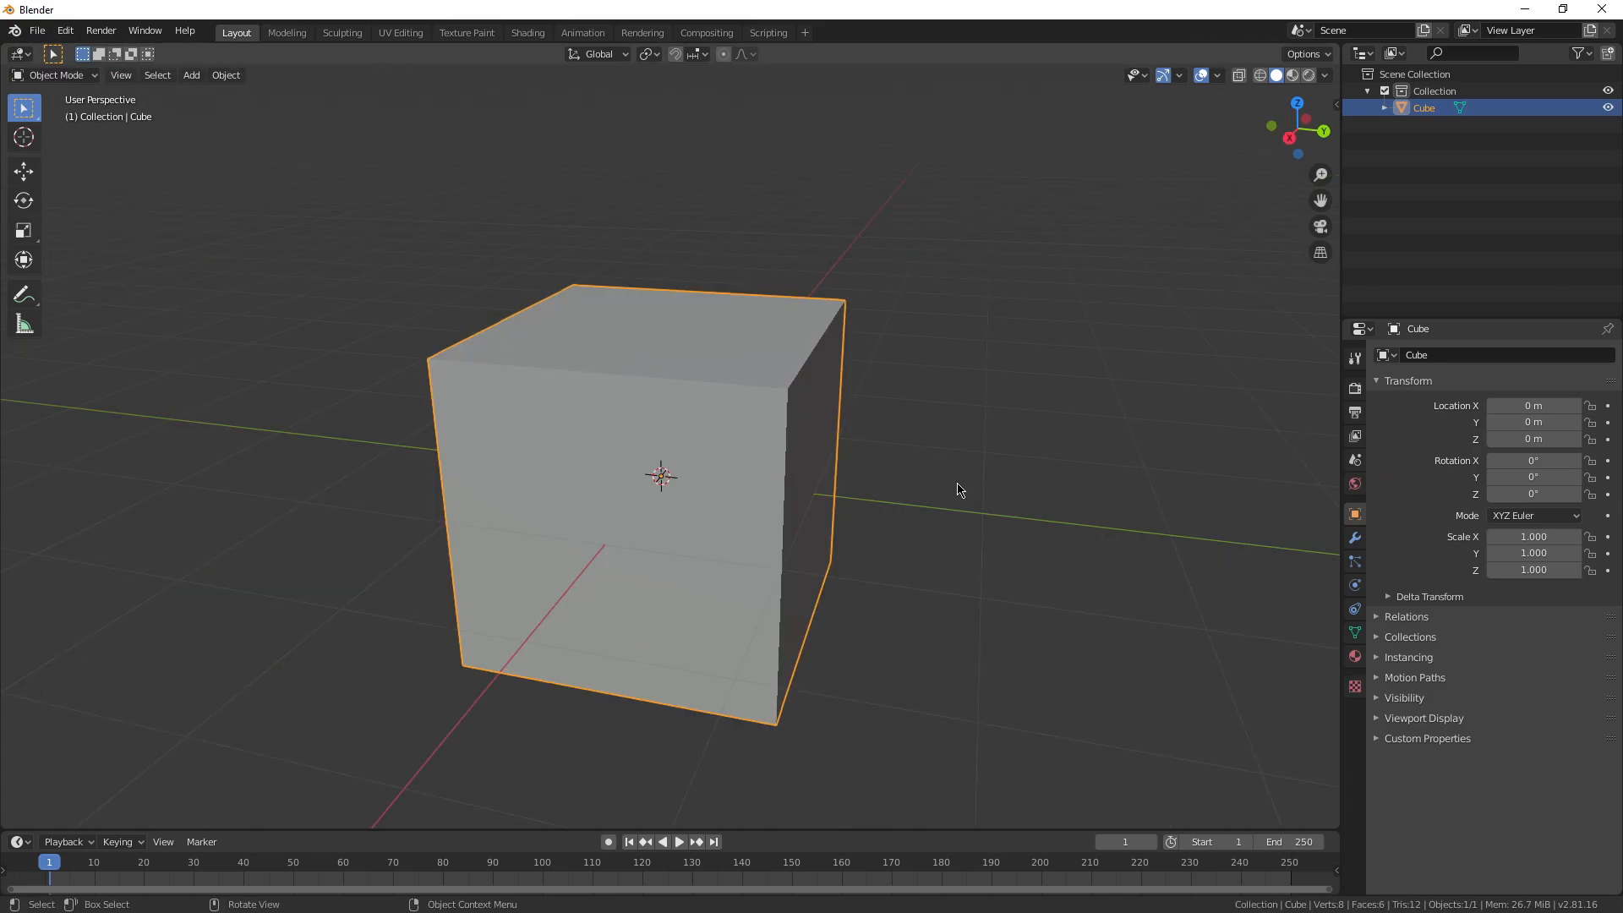
{"action": "key", "text": "ctrl+a"}
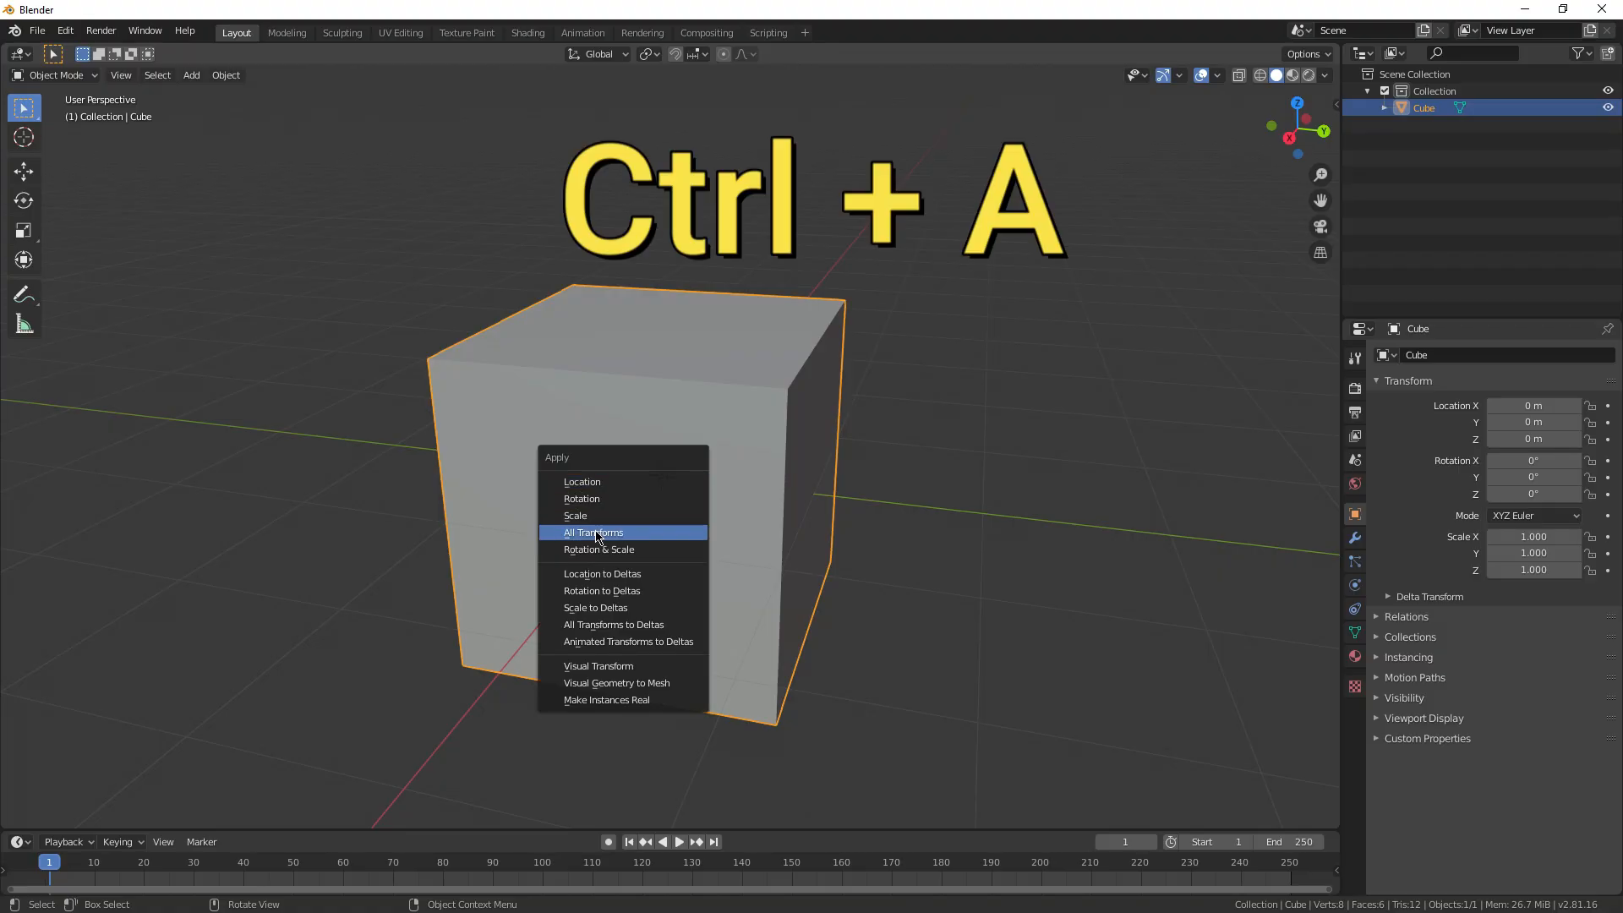
{"action": "left_click", "coordinate": [594, 533]}
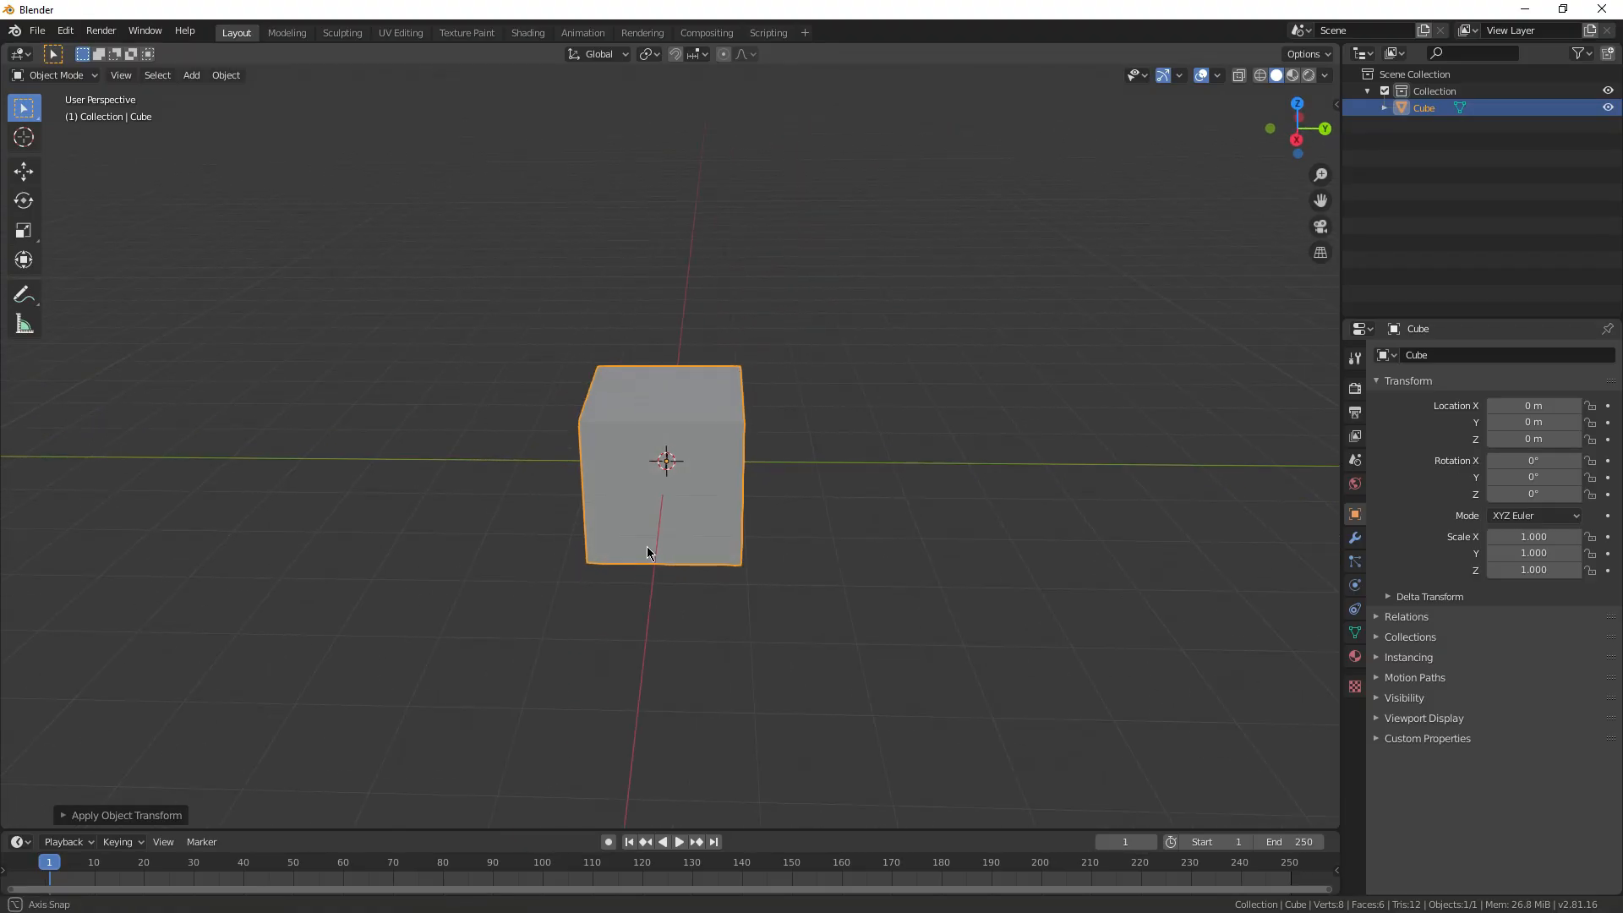